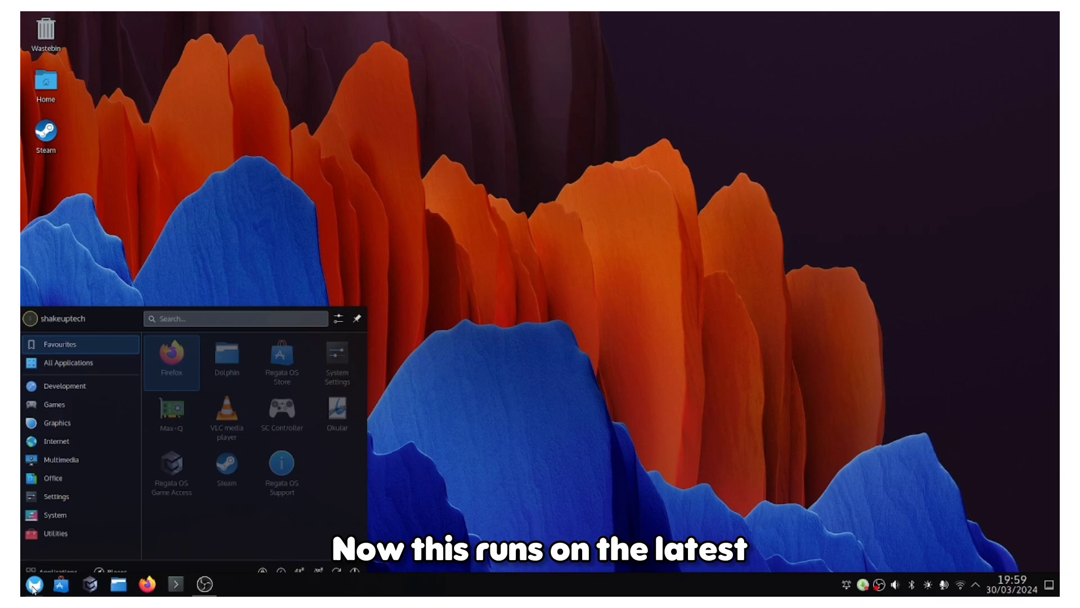
Step: Browse the launcher's office applications and mute the microphone from the system tray
click(53, 478)
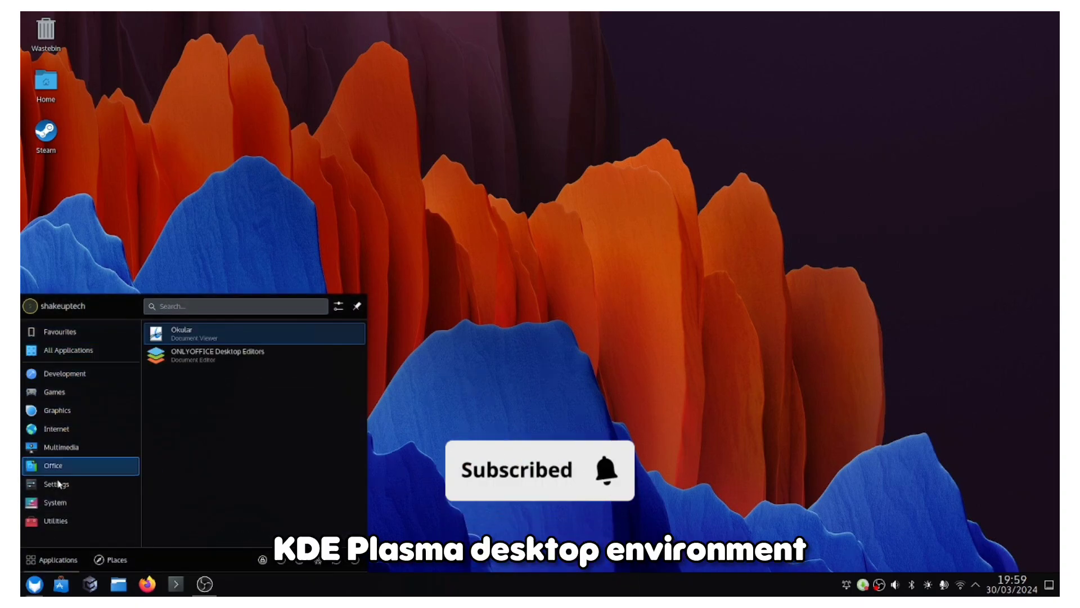
click(56, 520)
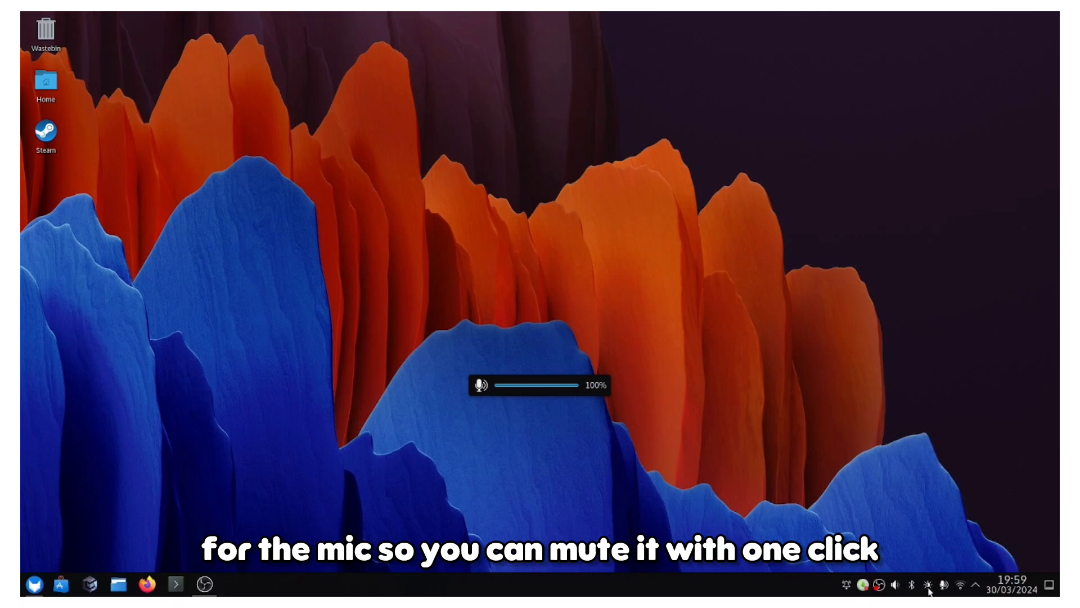
click(911, 586)
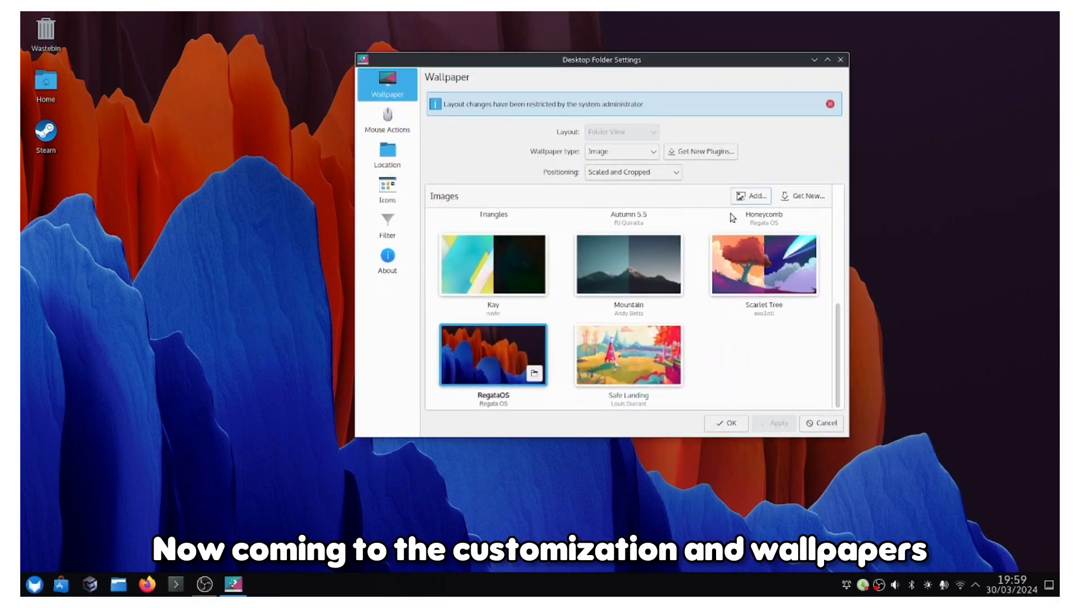
mouse_move(764, 264)
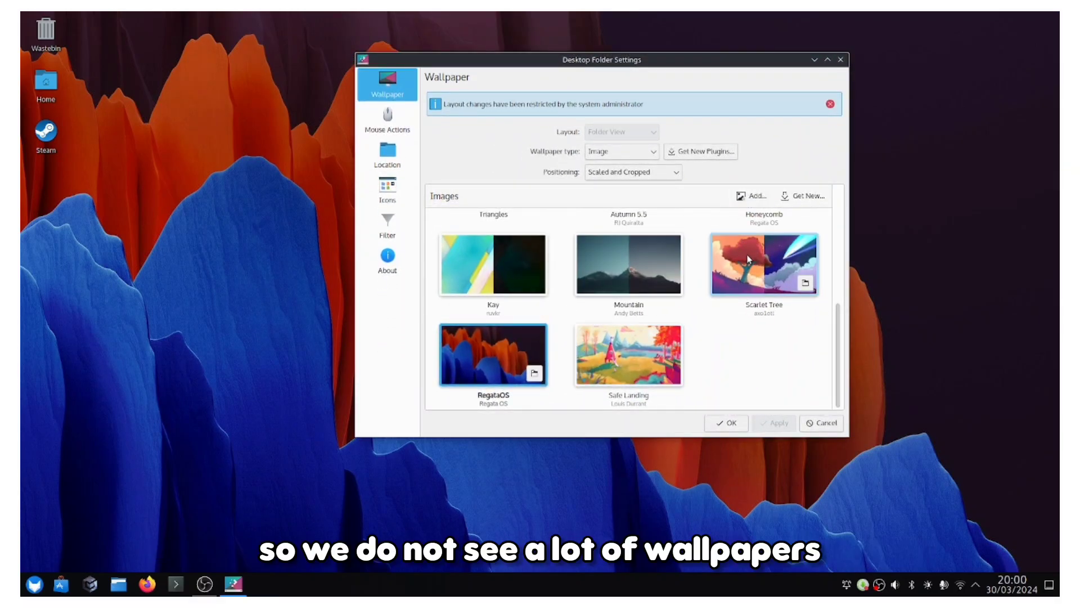
Step: Preview the Kay wallpaper, then cancel to keep RegataOS as the wallpaper
click(764, 264)
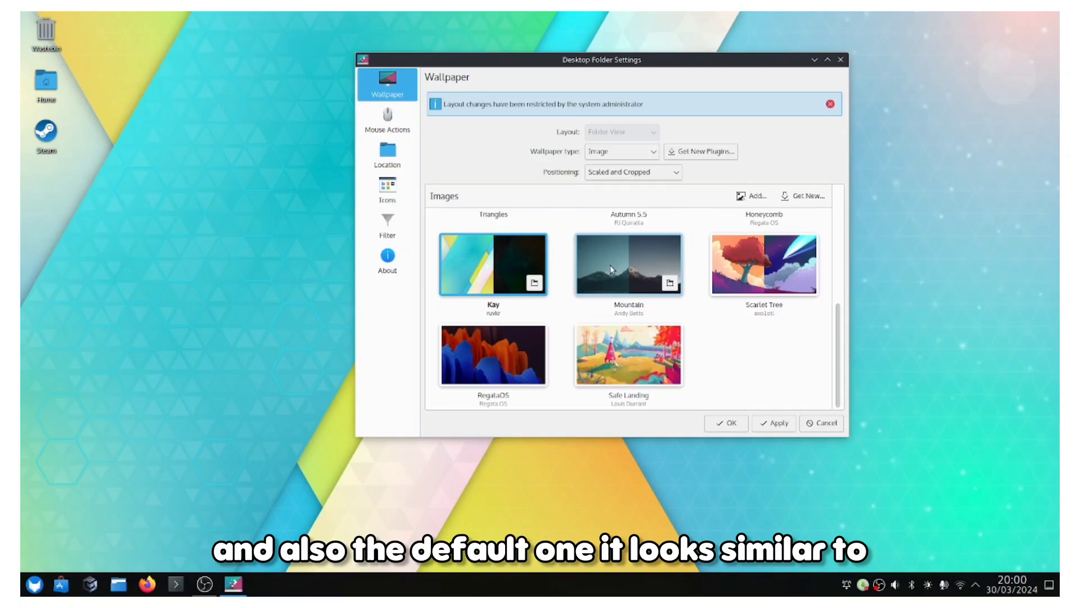
click(493, 354)
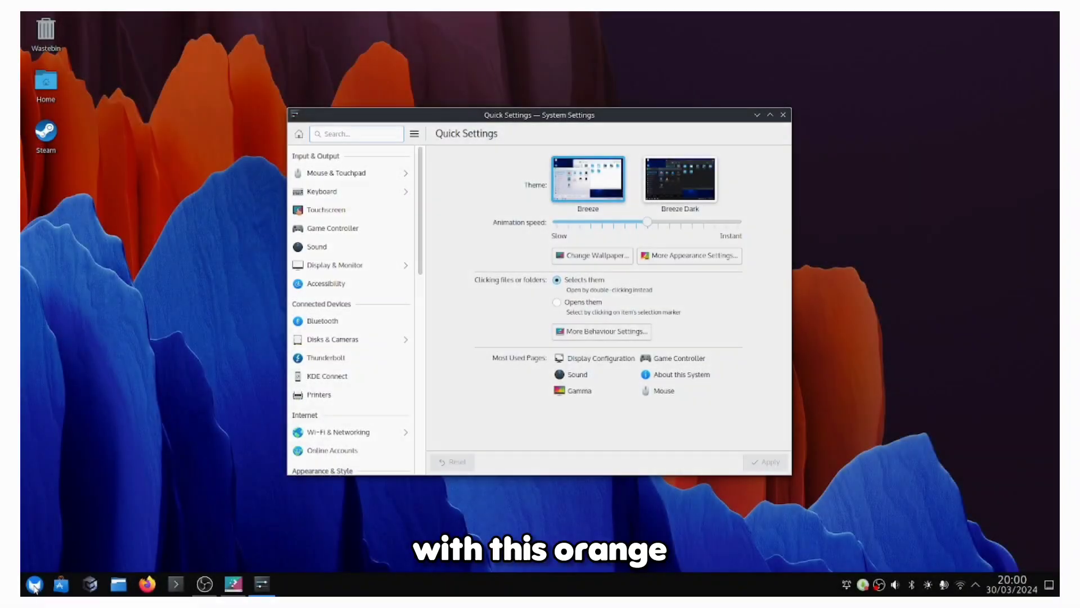
Step: Browse the Mouse, Touchpad, Game Controller and Touchscreen Gestures settings pages
click(33, 585)
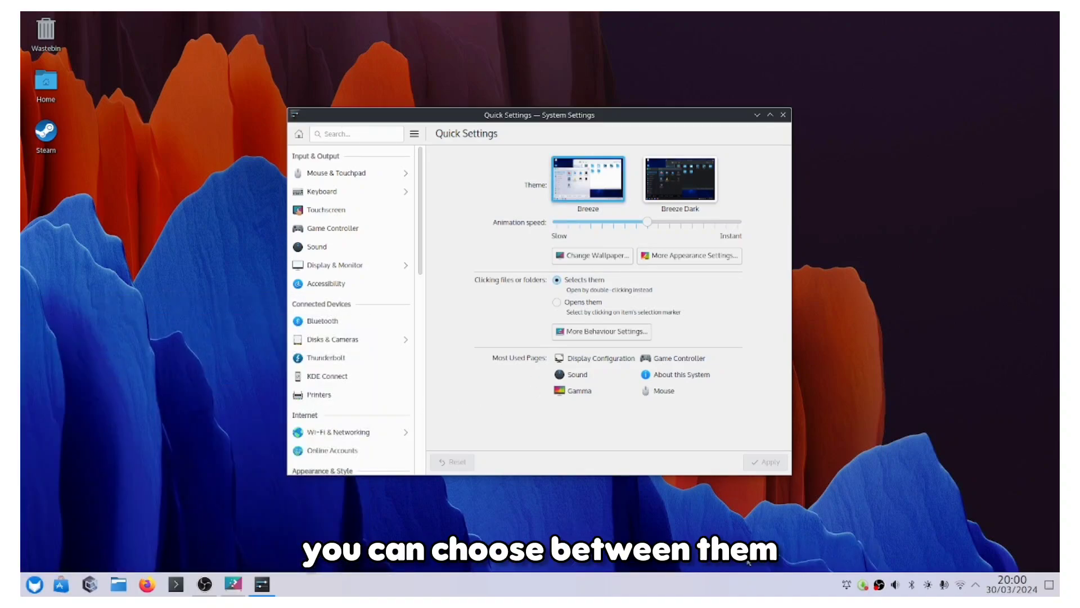
click(1011, 584)
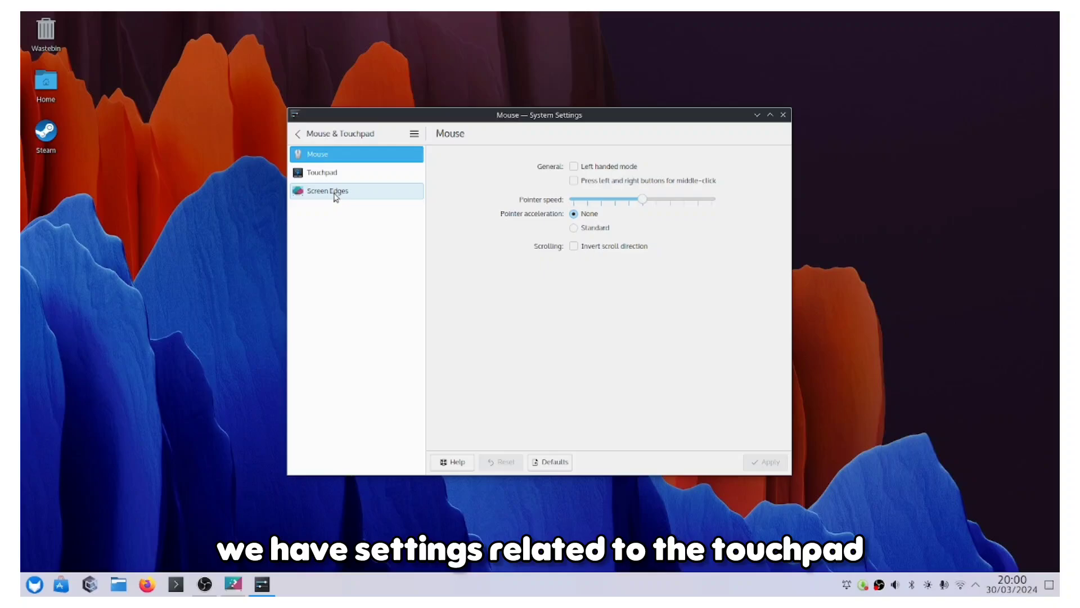
click(322, 173)
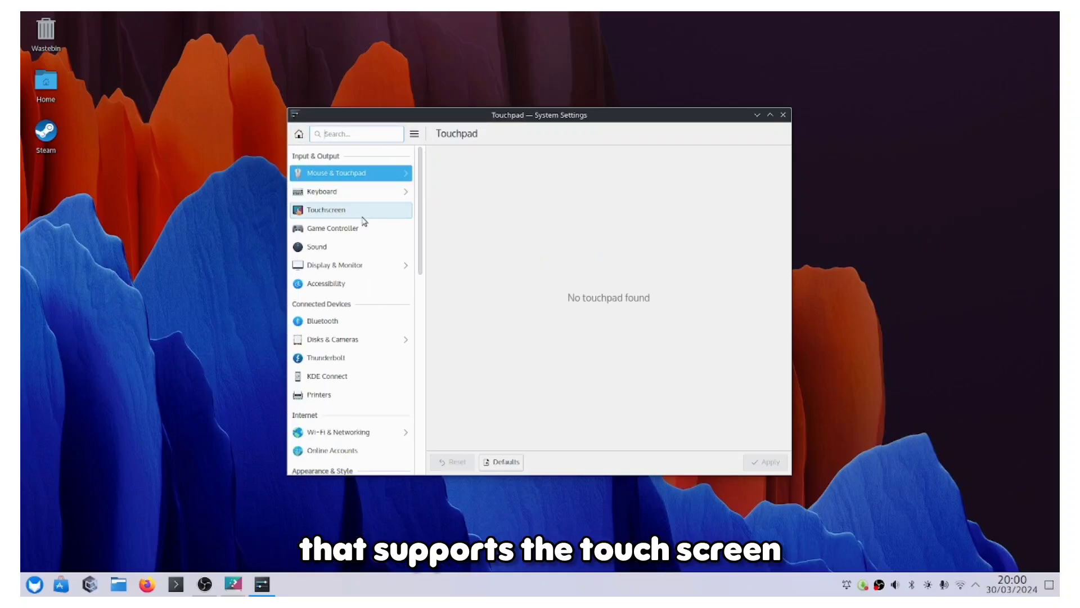
click(333, 228)
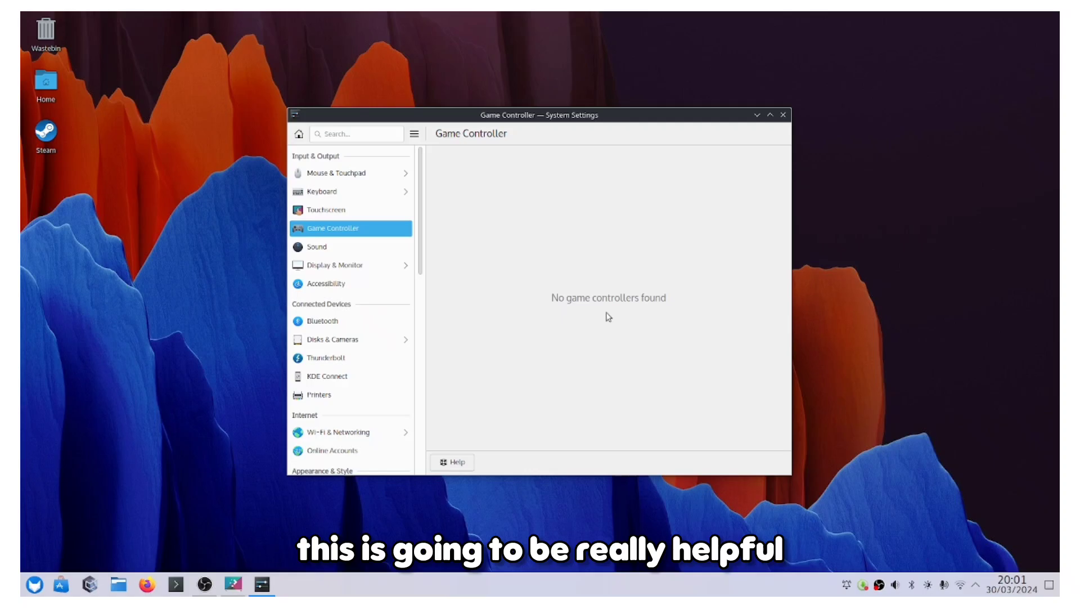
click(325, 209)
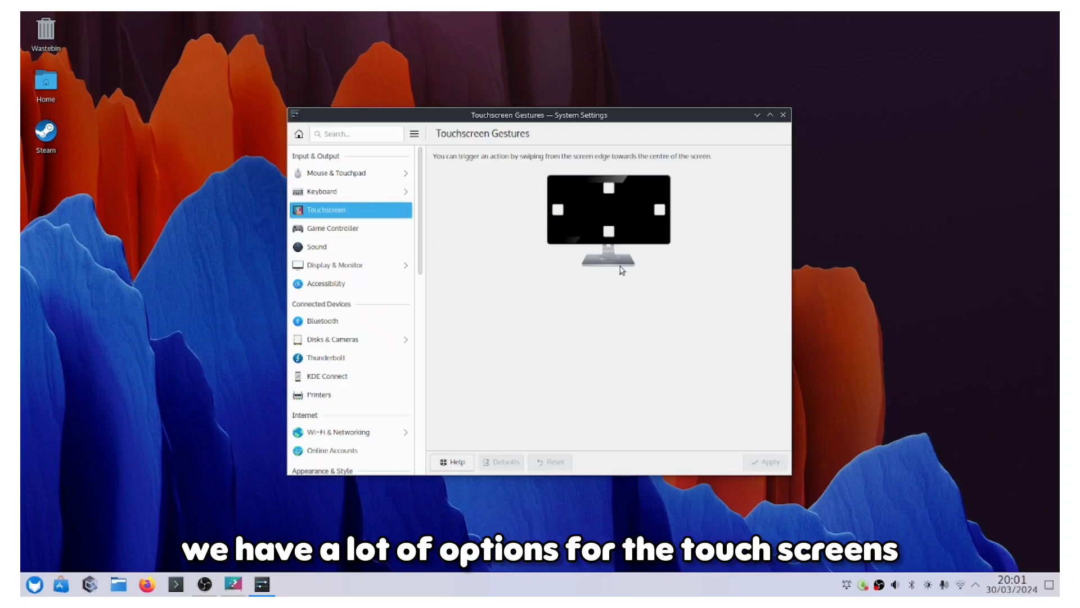
mouse_move(563, 276)
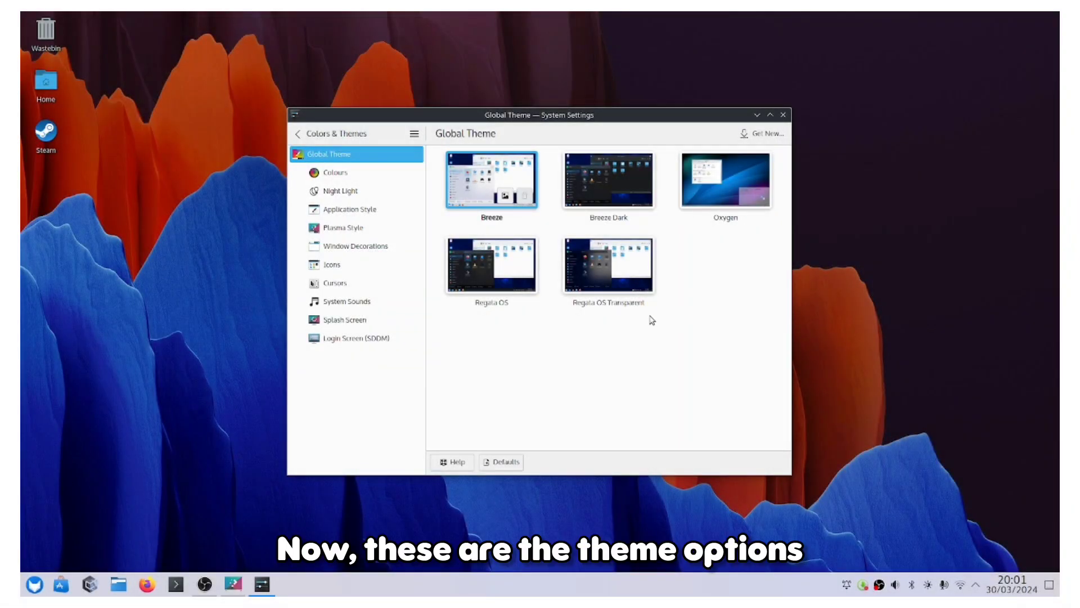
mouse_move(609, 334)
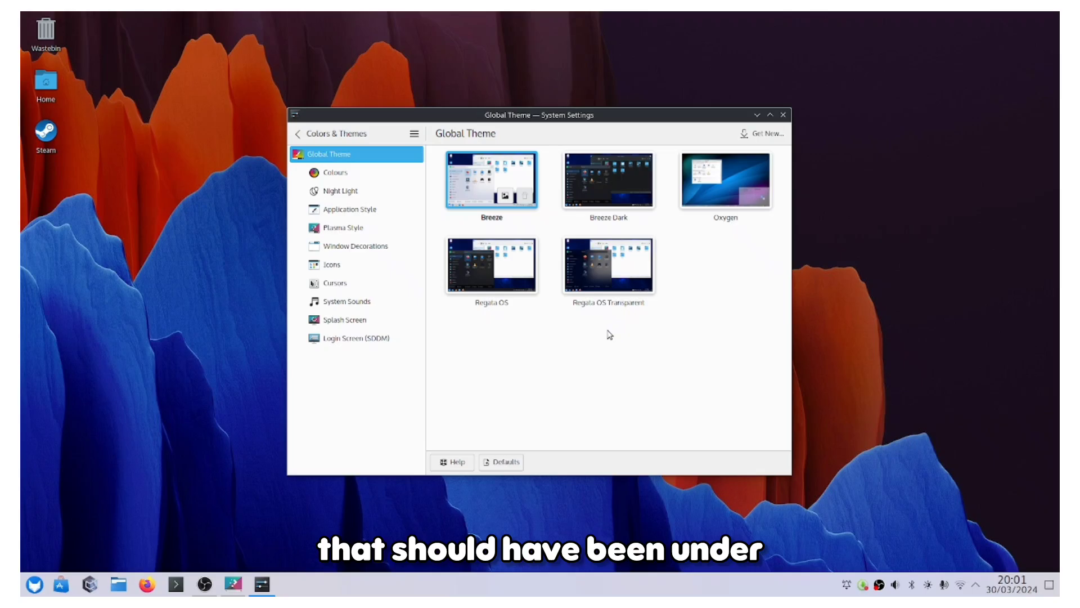
Step: Apply the Regata OS Transparent global theme
click(608, 267)
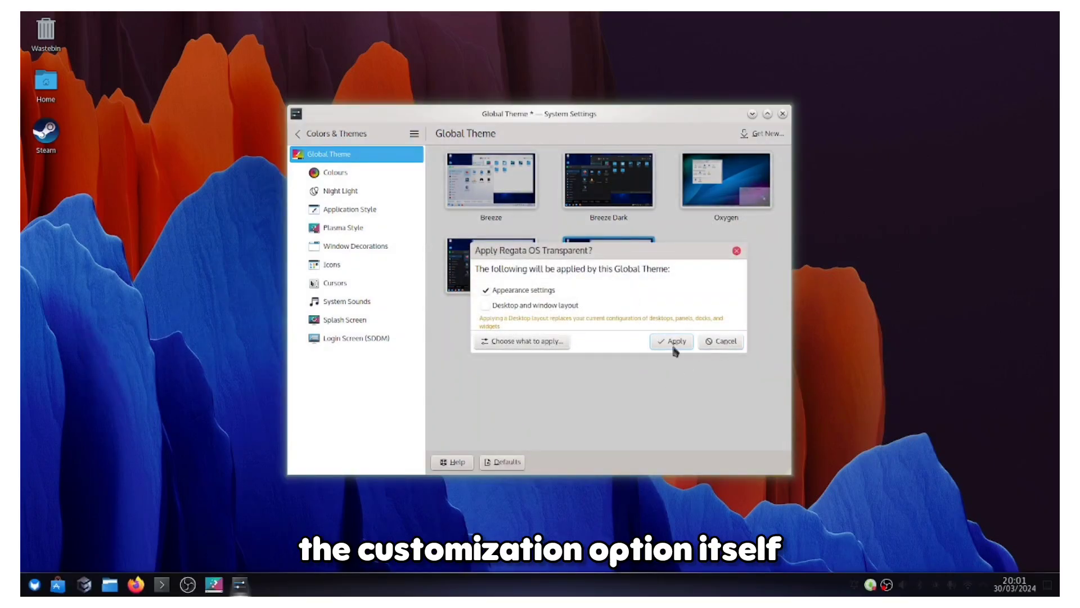
click(672, 341)
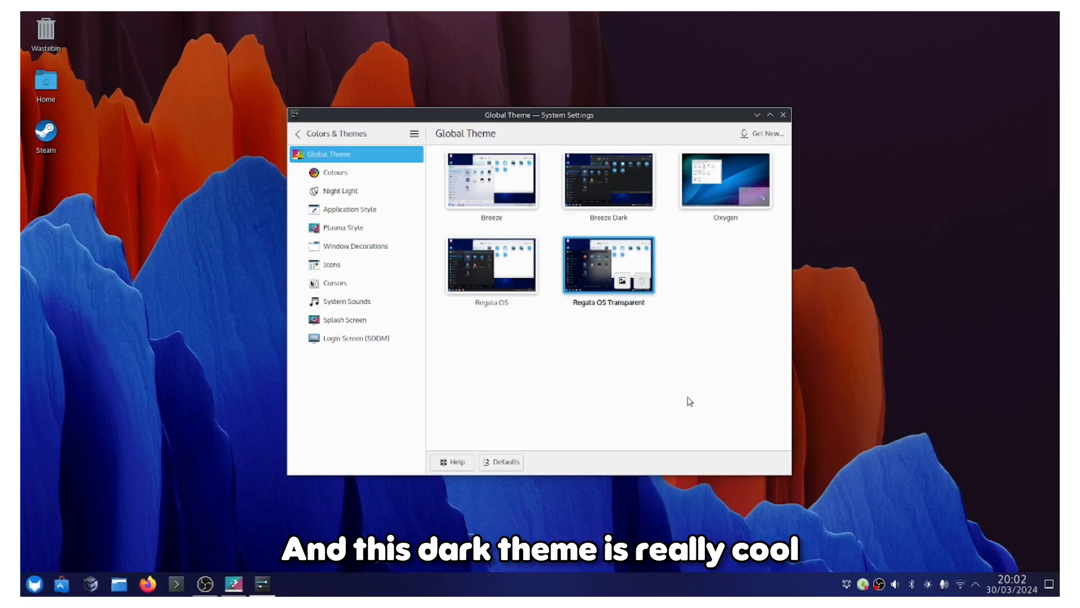
click(1013, 579)
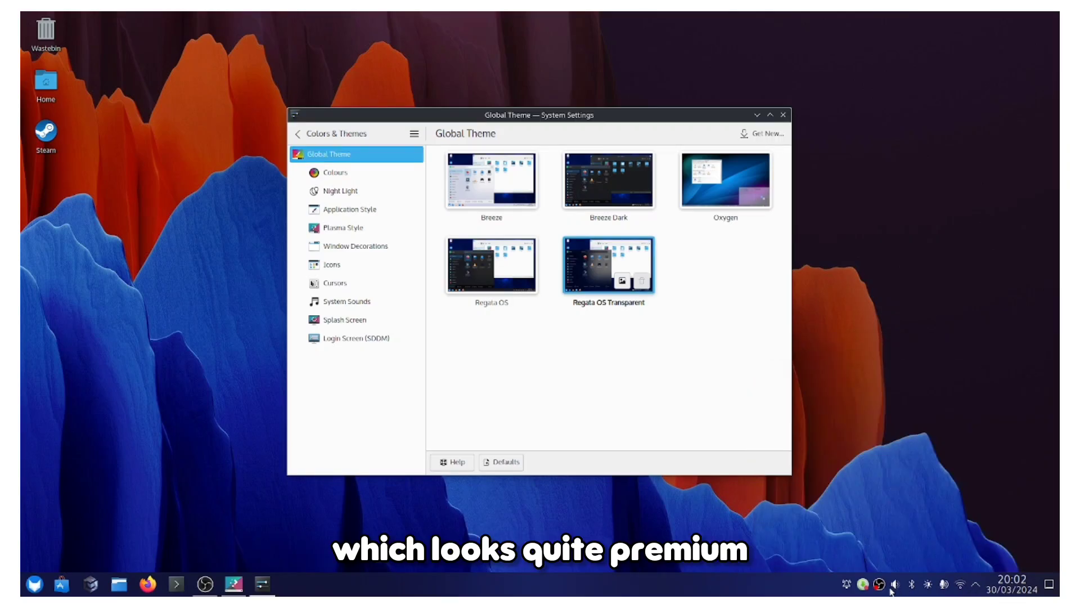
Step: Check the available wifi networks, then view the Plasma Style page
click(962, 585)
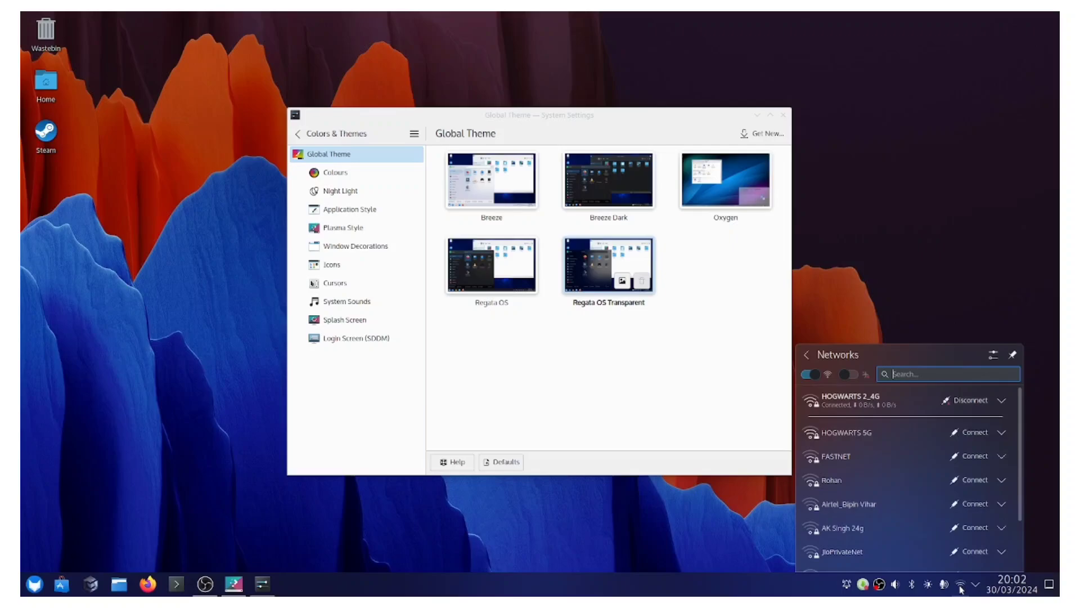
click(34, 586)
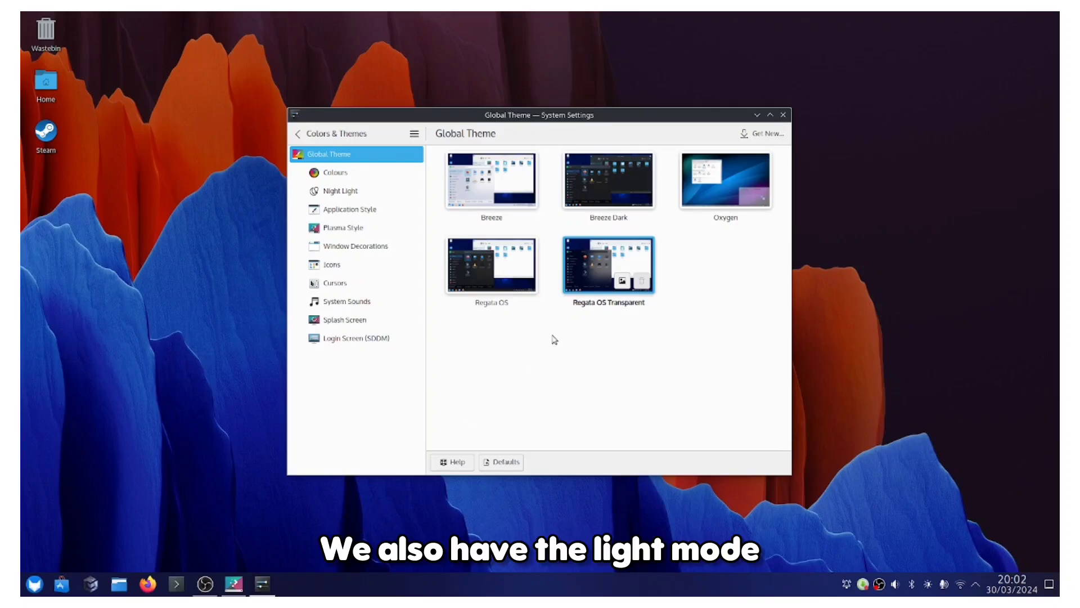
click(342, 227)
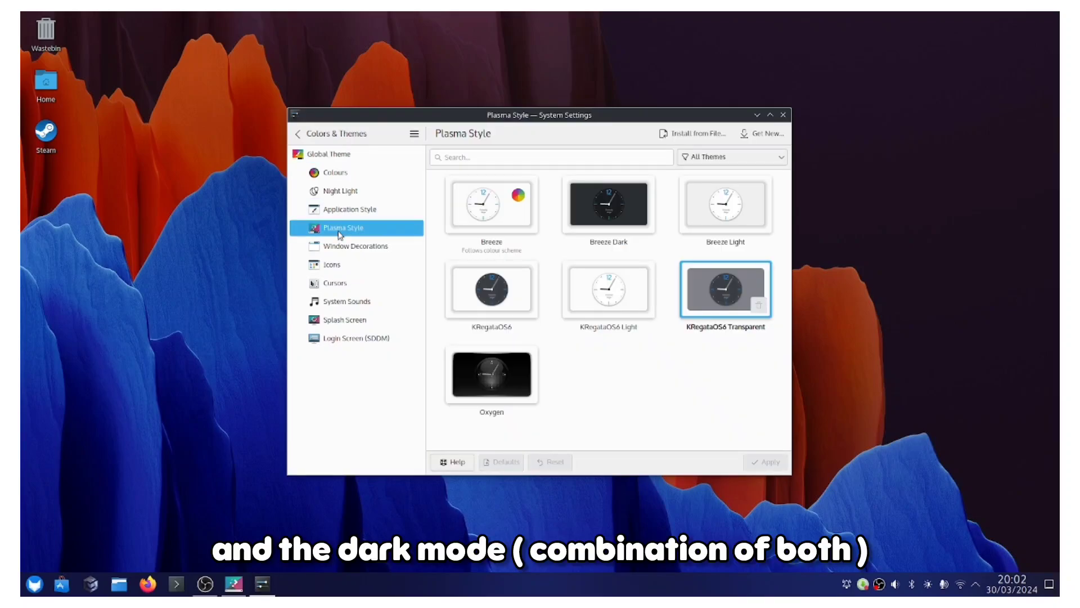
mouse_move(346, 301)
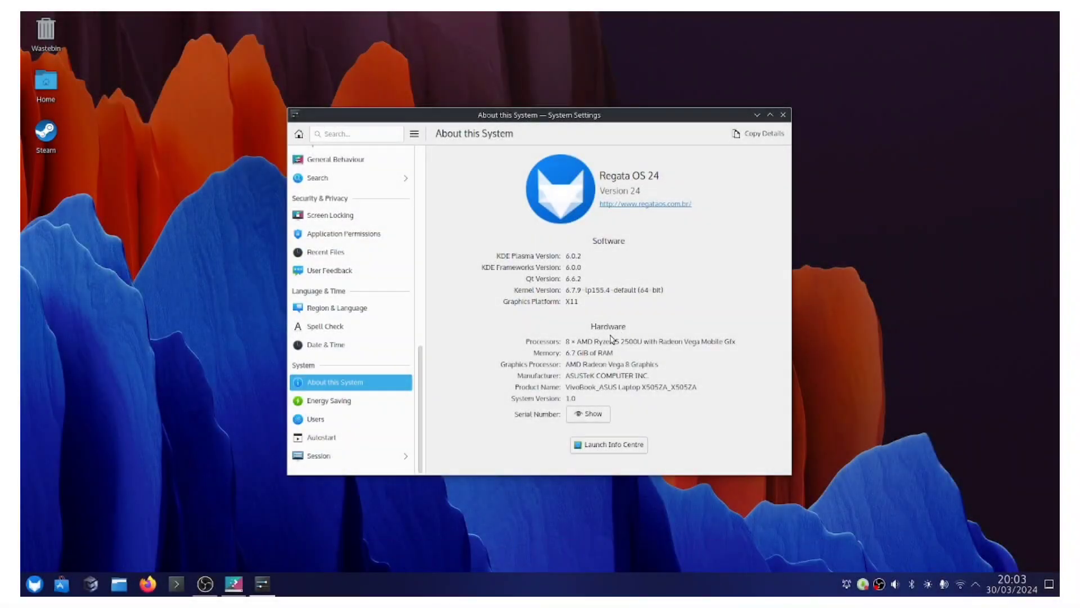
mouse_move(430, 403)
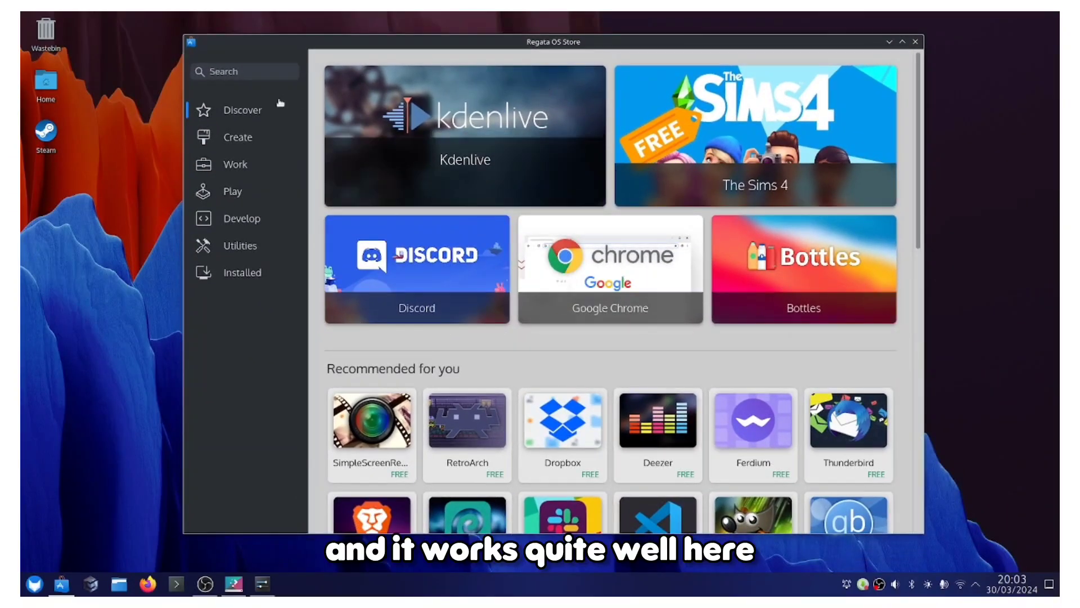
Step: Browse the store's Create and Develop app categories, then close the store
click(238, 136)
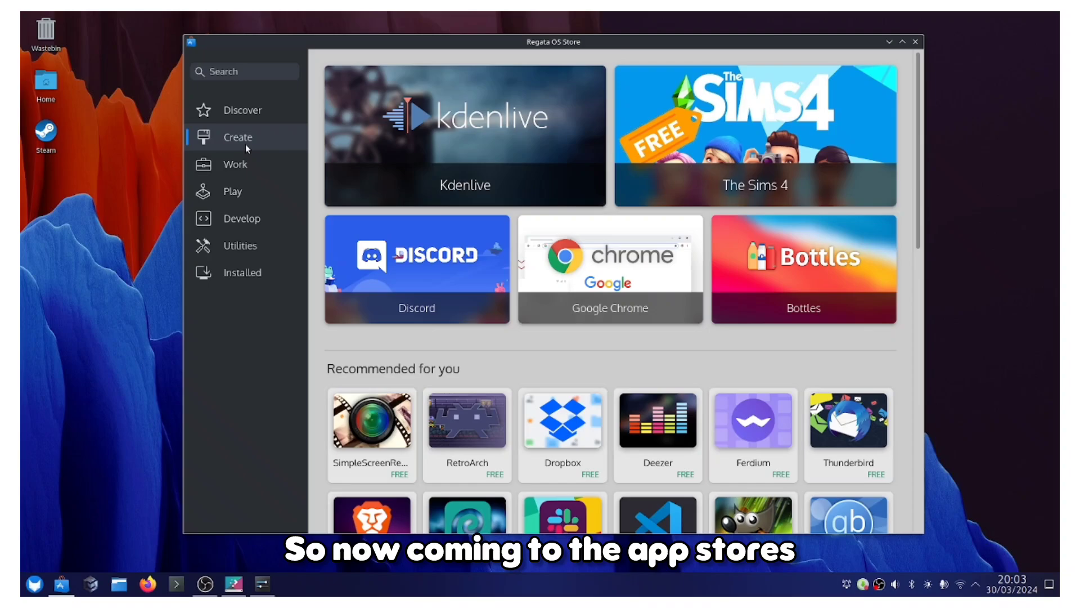
click(237, 136)
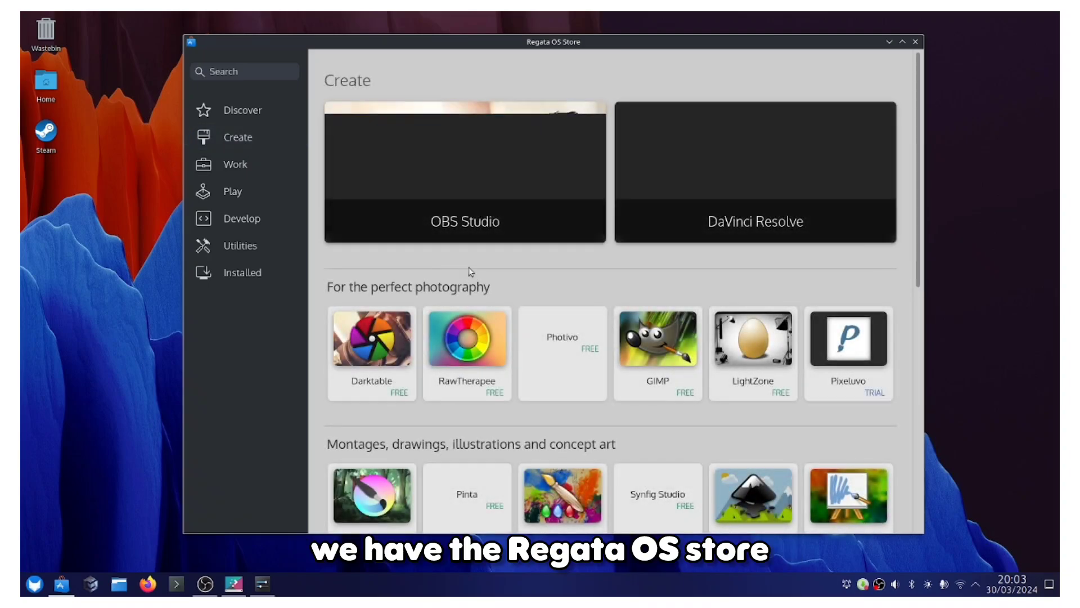
scroll(down, 3)
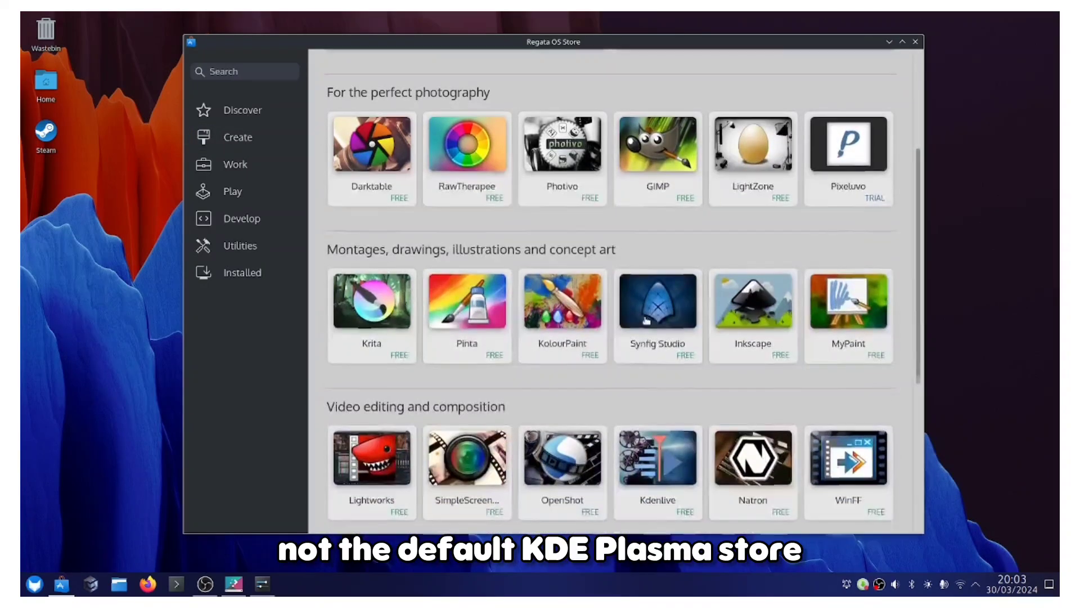
scroll(down, 3)
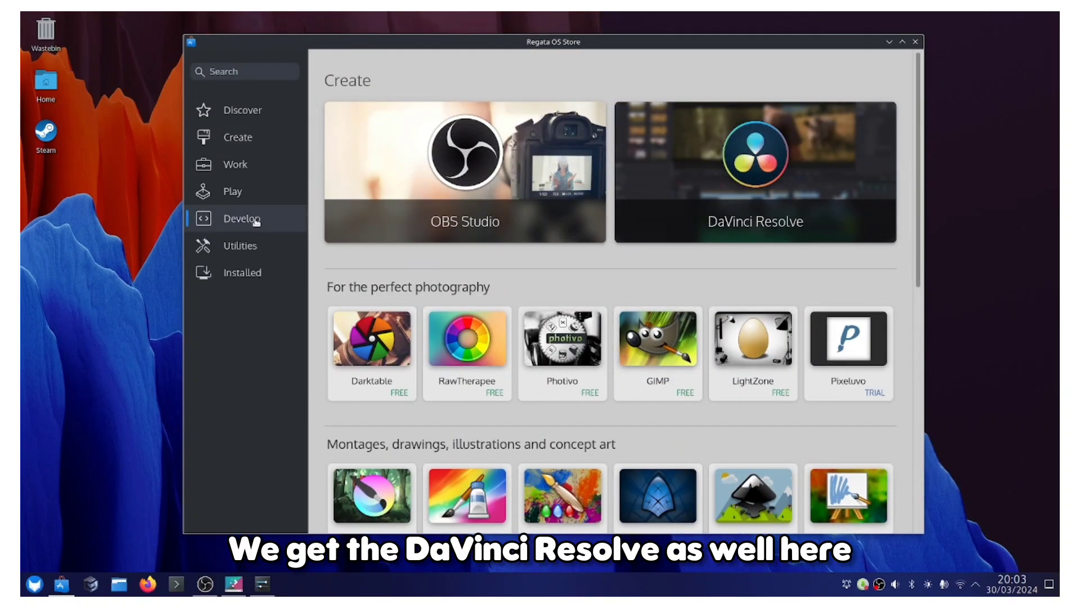
click(242, 218)
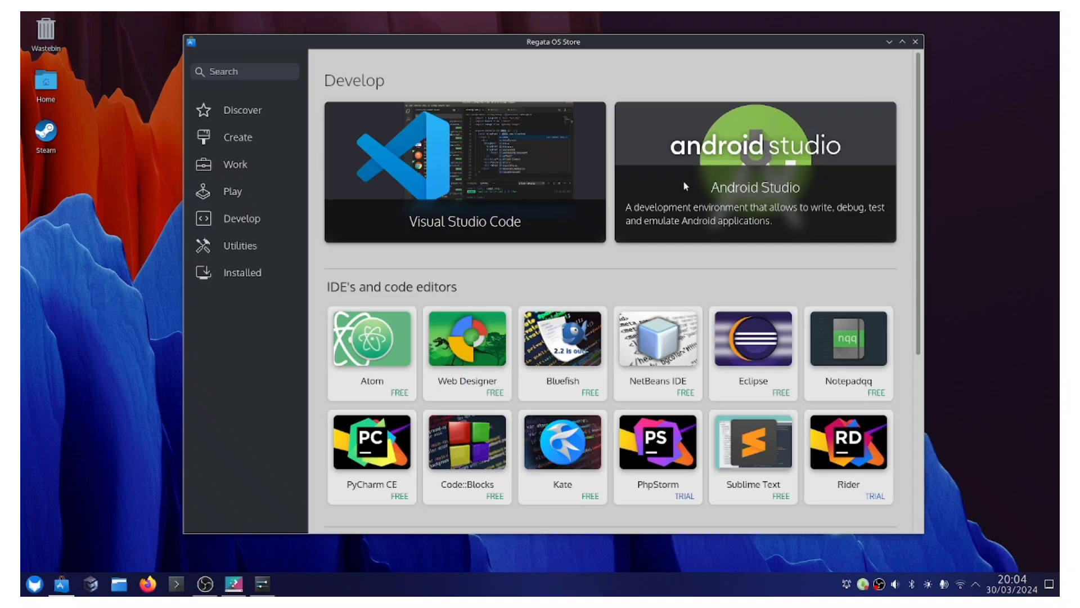
click(754, 172)
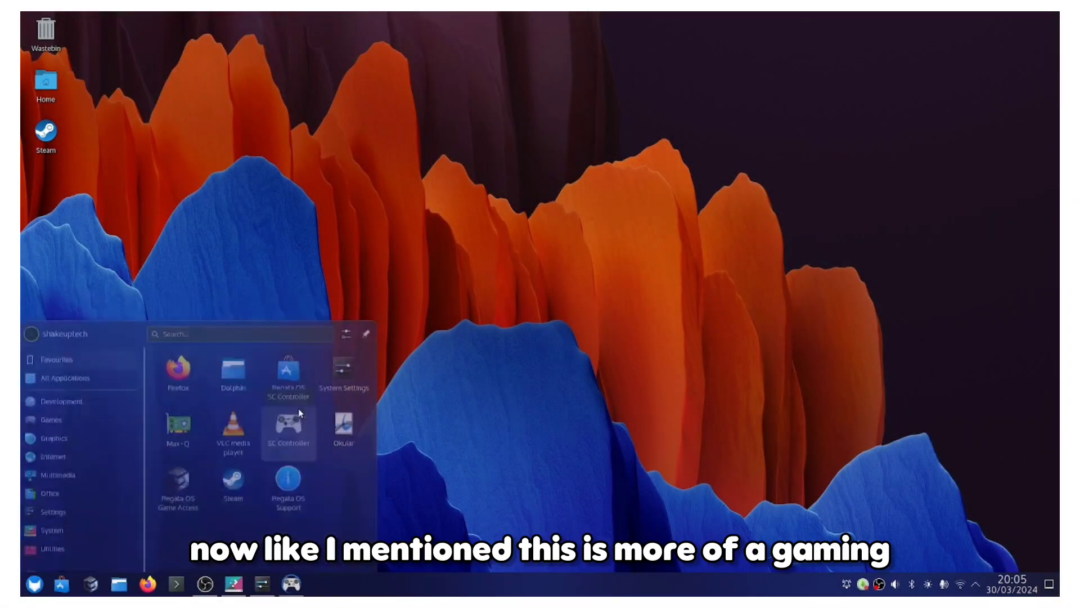
Step: Launch SC Controller, drag its mapping window across the desktop, then close it
click(288, 431)
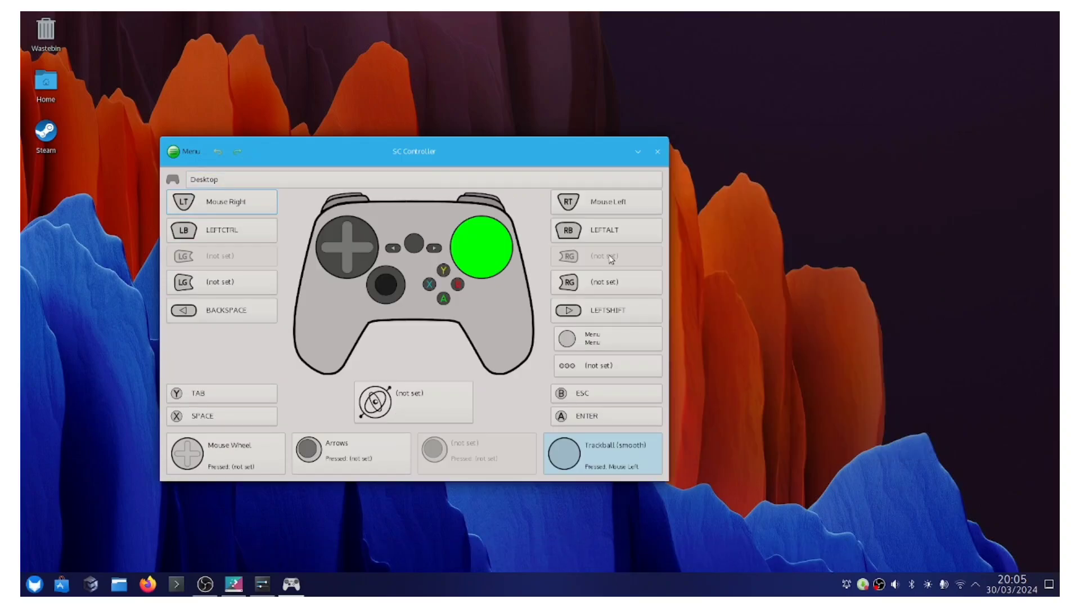
drag(413, 151, 580, 148)
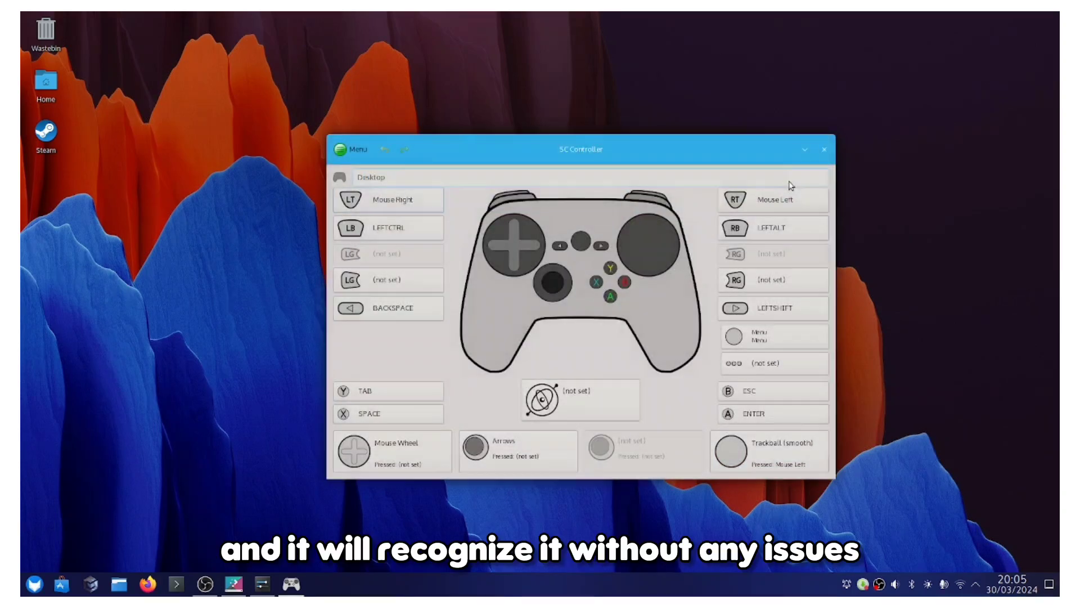
click(33, 584)
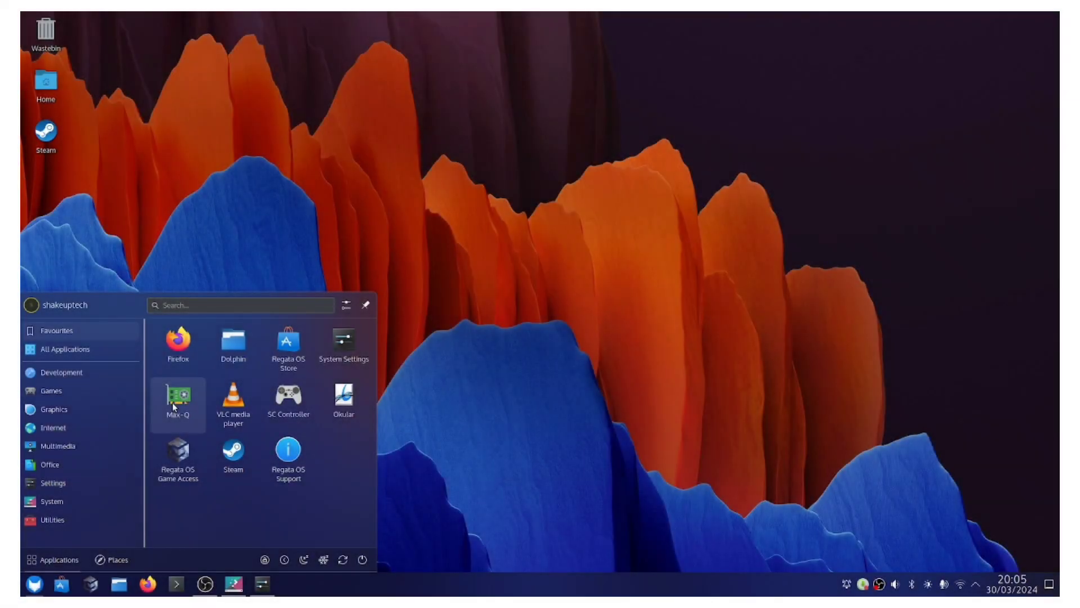
Step: Launch Max-Q and view its System, Performance and dedicated GPU test pages
click(177, 399)
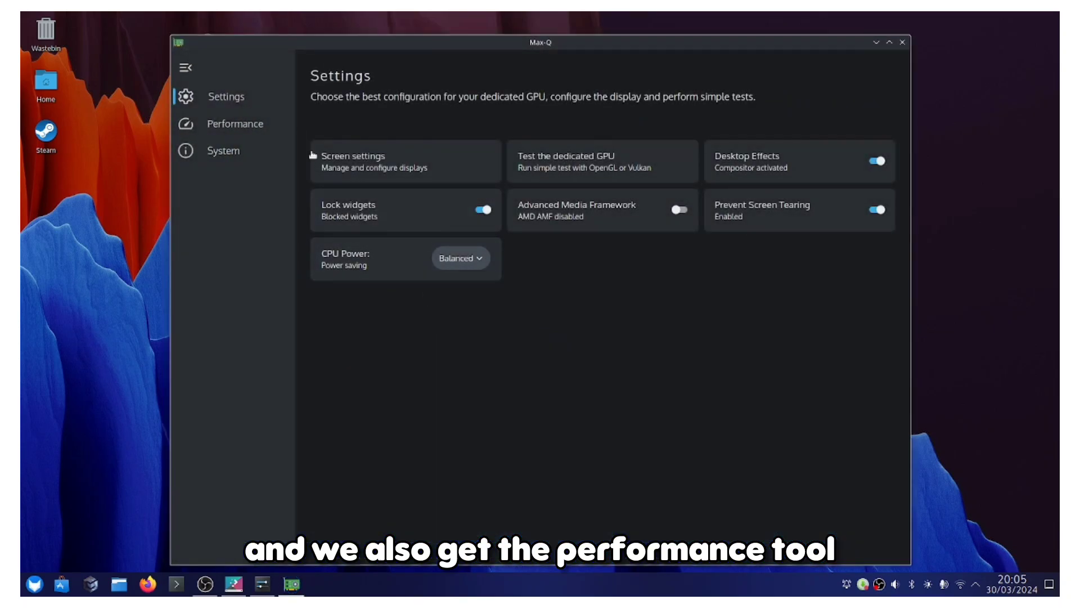
mouse_move(601, 161)
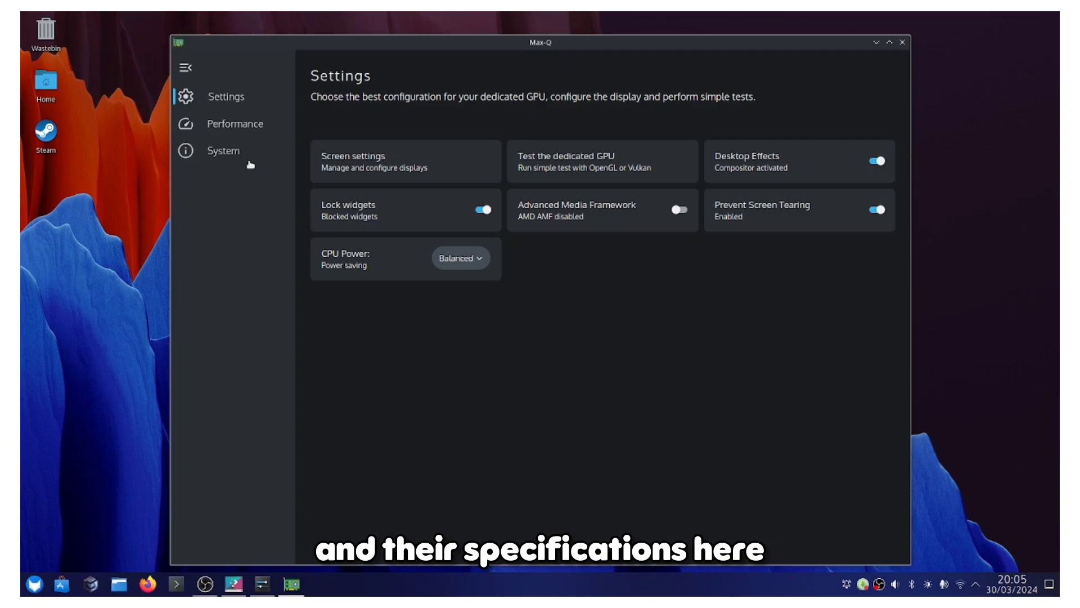
click(223, 150)
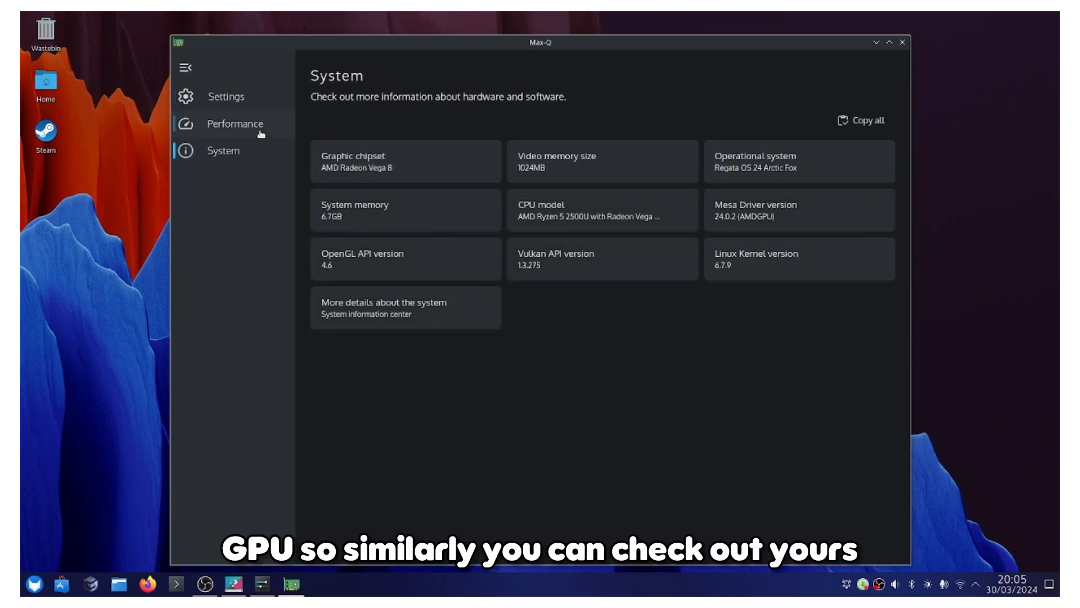
click(234, 123)
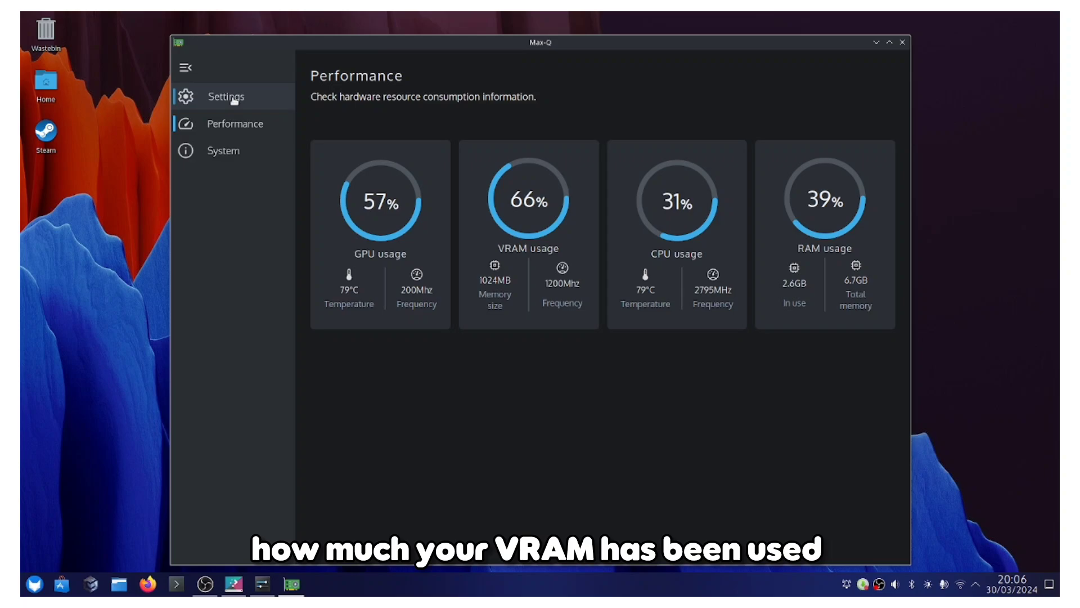
click(226, 96)
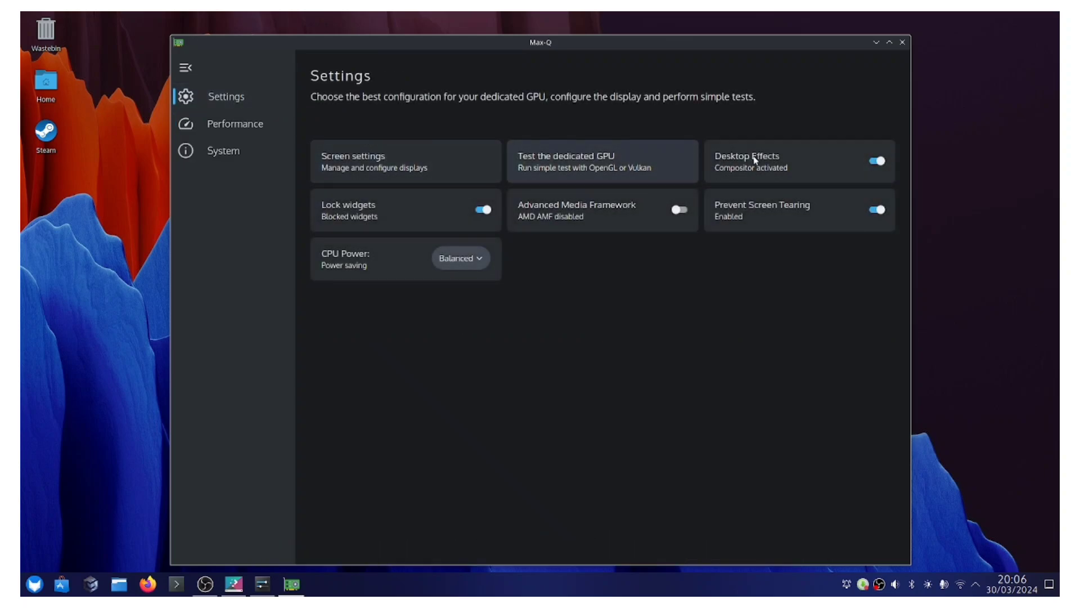
click(601, 162)
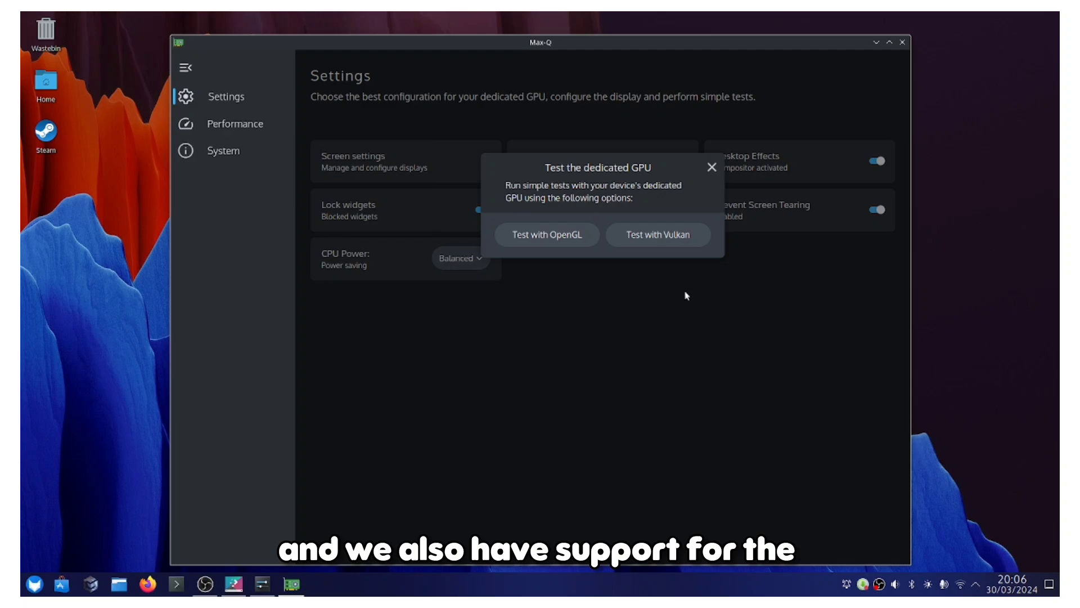
click(656, 234)
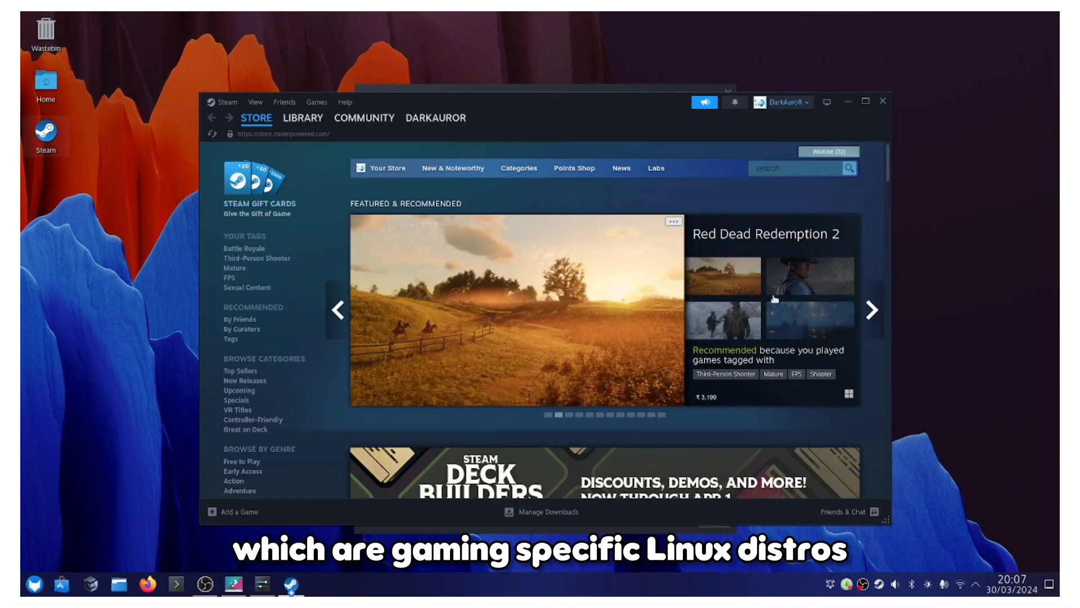
Step: Skip to the next featured game, then launch Combat Master from the Steam library
click(872, 310)
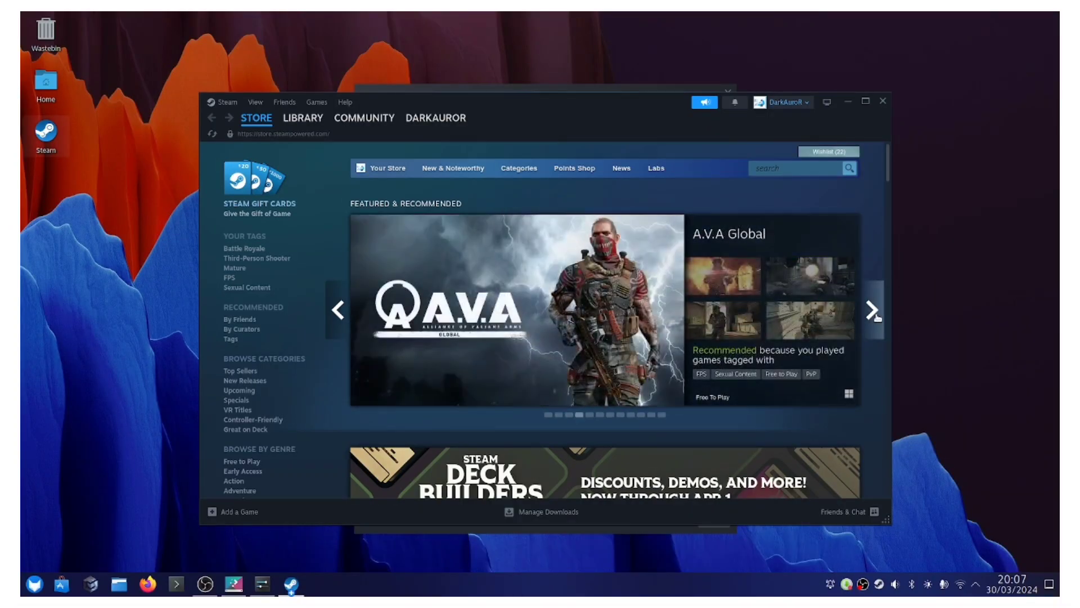
click(303, 117)
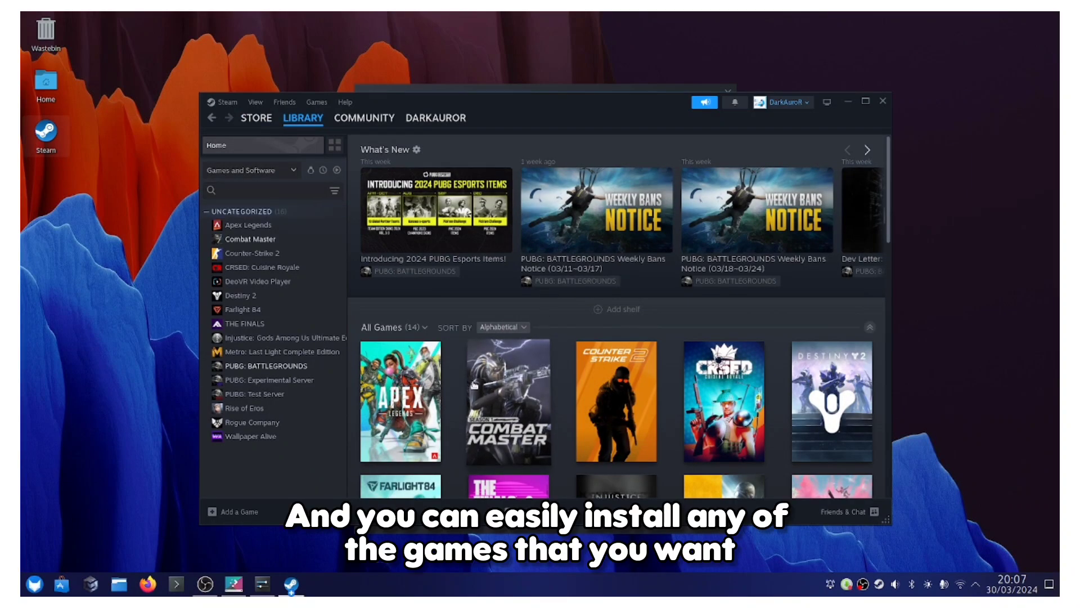
click(251, 239)
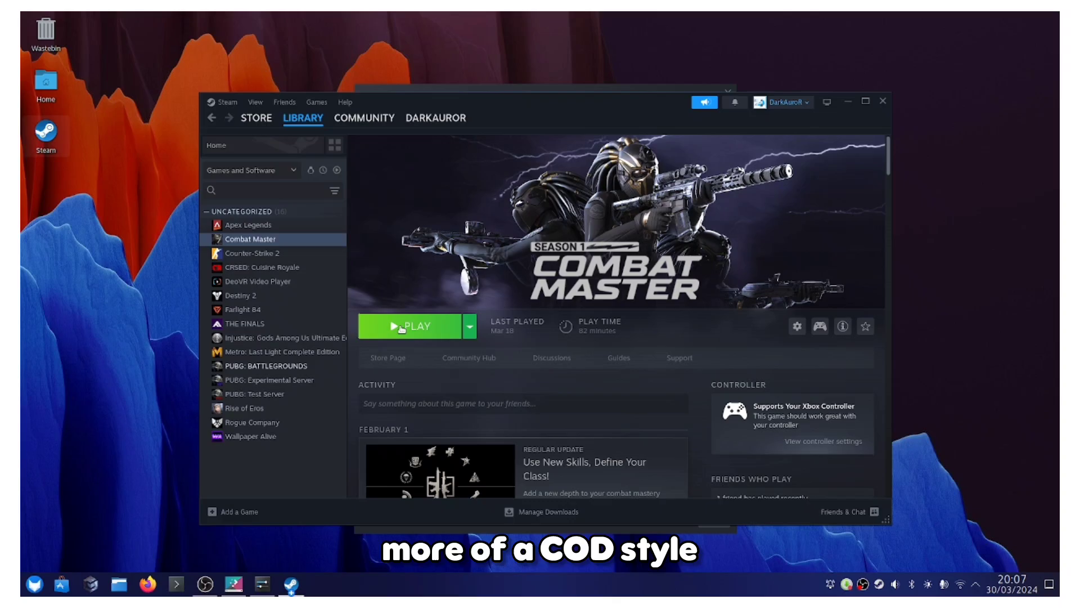
click(416, 326)
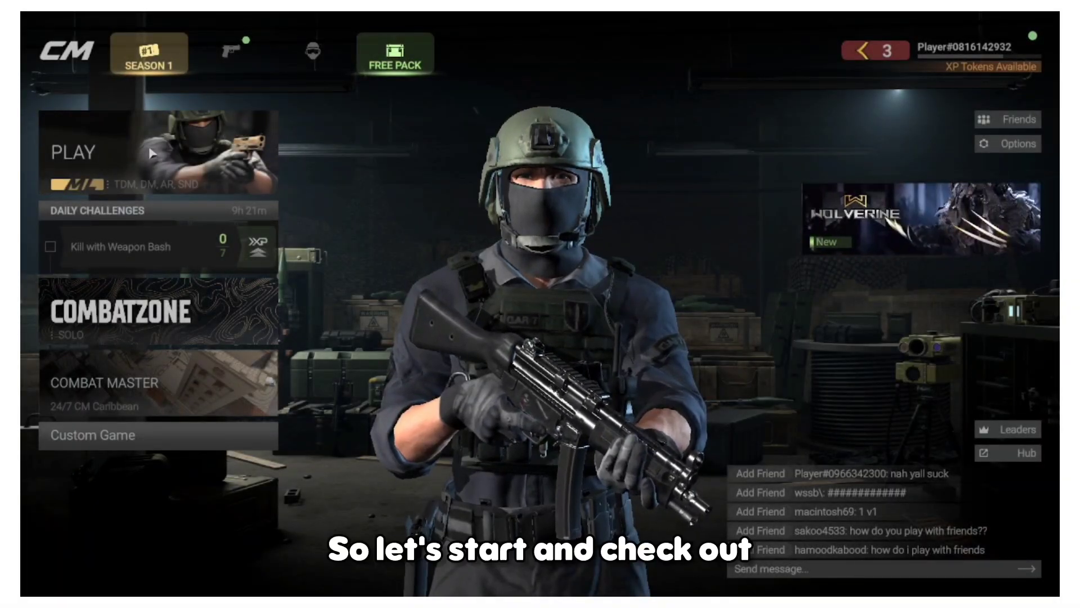
Step: Start a Combat Master match from the main menu's PLAY option
click(72, 152)
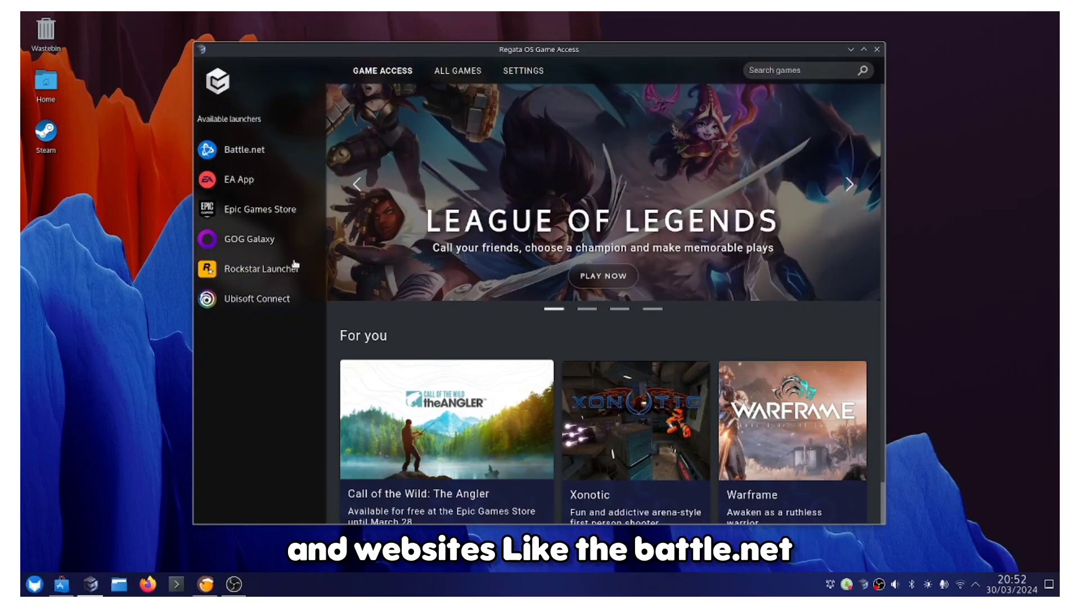
Step: Browse the Rockstar, Battle.net, Epic and Ubisoft catalogues, then decline GTA V's Rockstar Launcher install
click(261, 268)
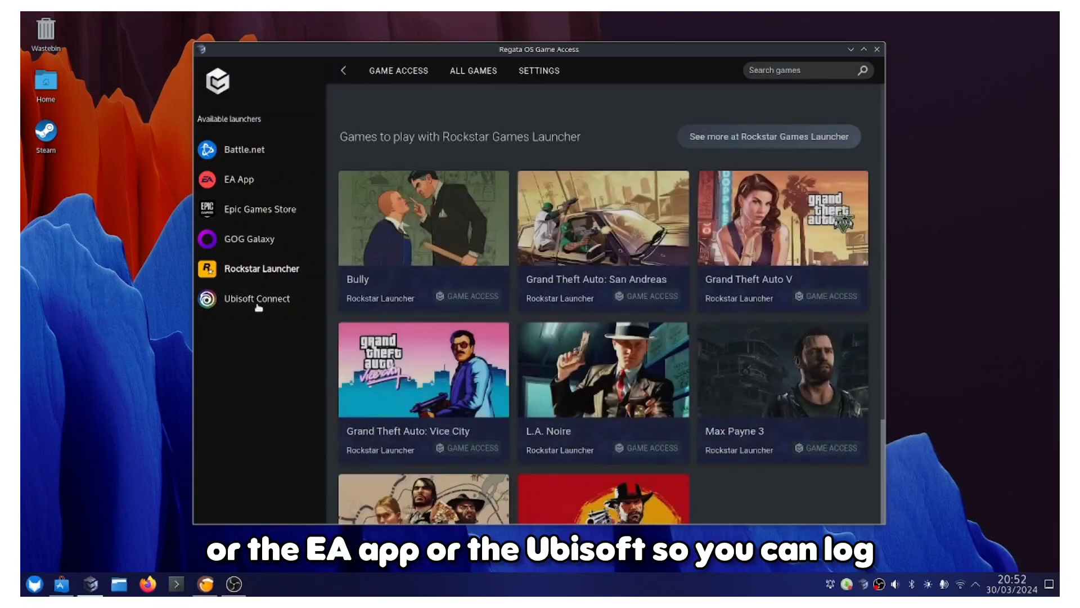
click(243, 150)
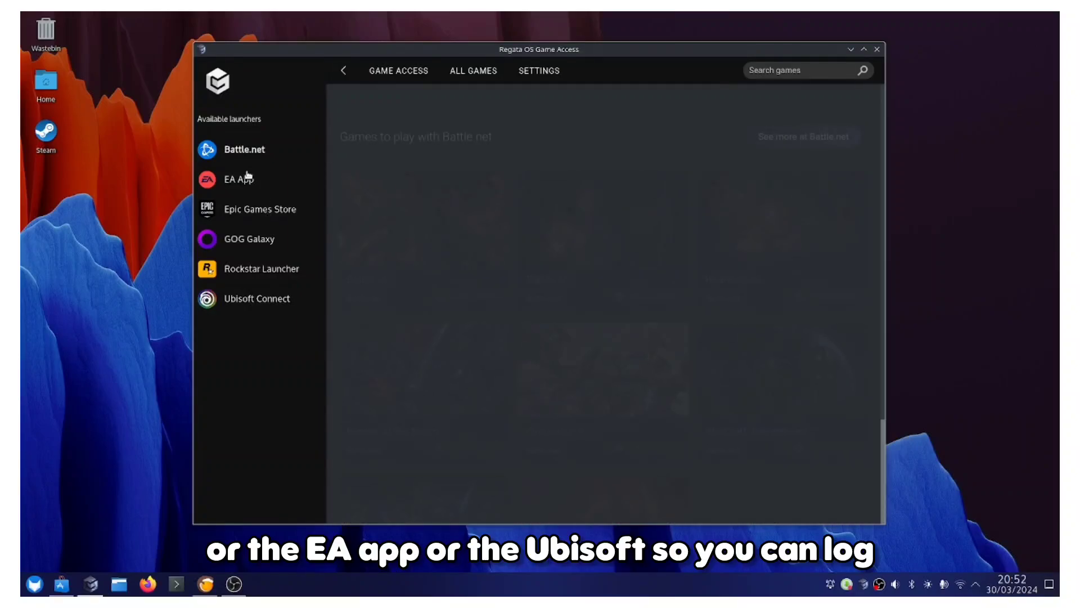
click(259, 208)
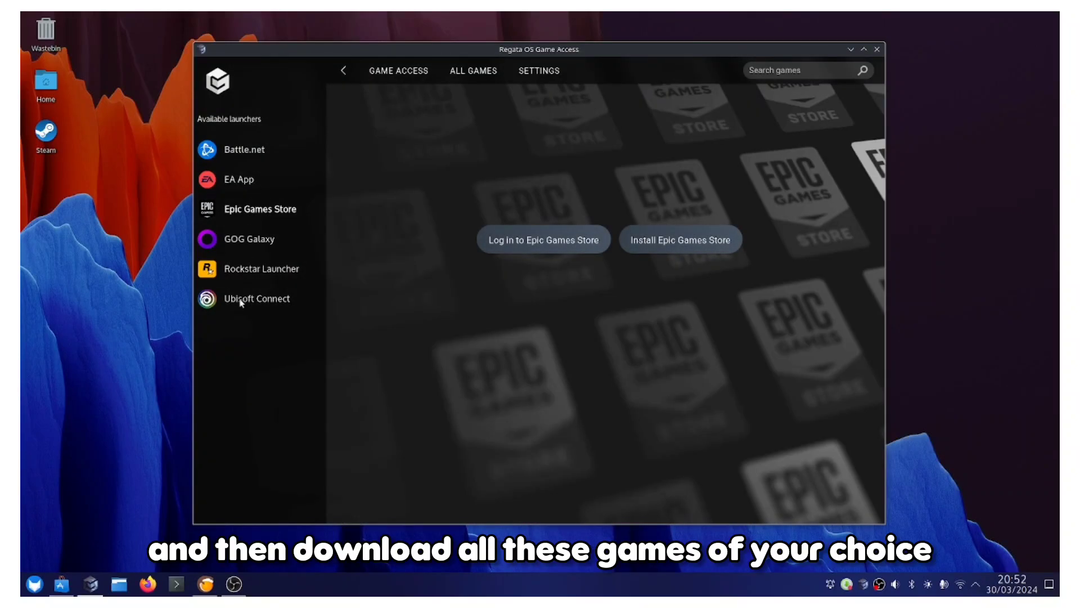
click(256, 298)
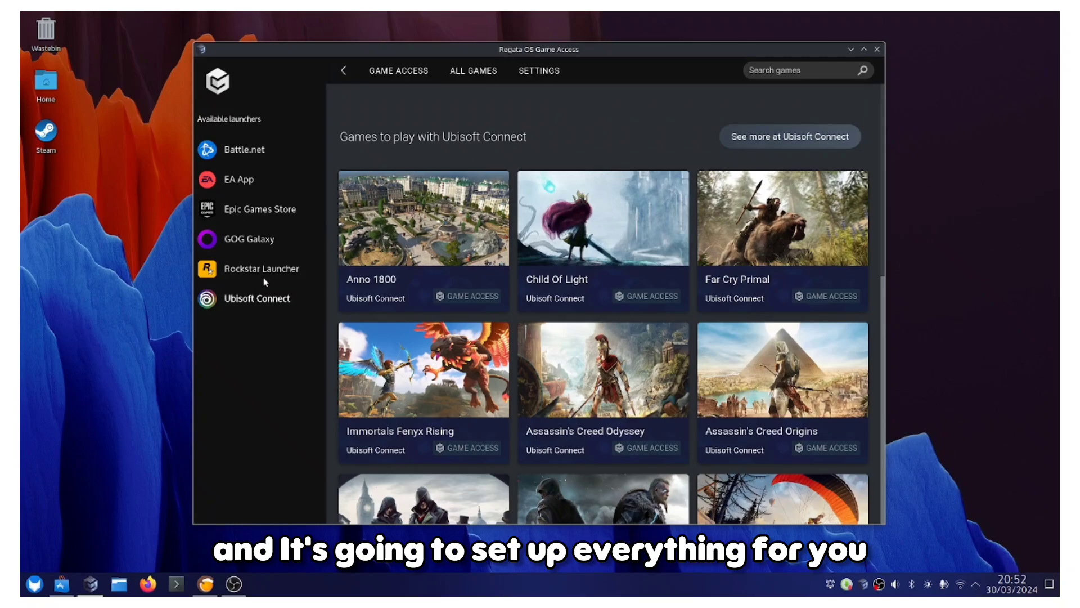
click(262, 268)
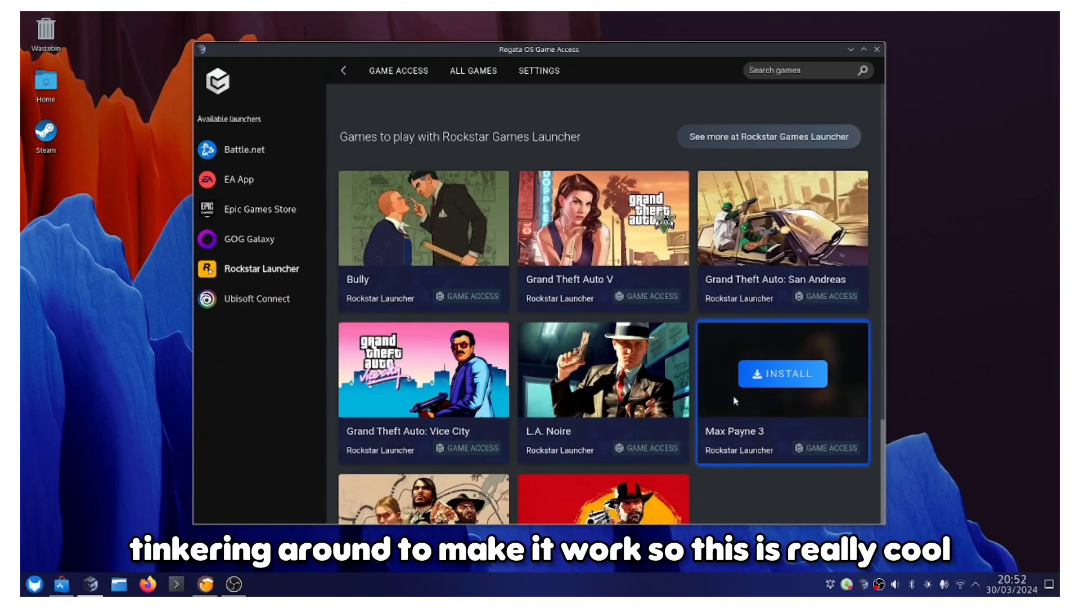
mouse_move(602, 221)
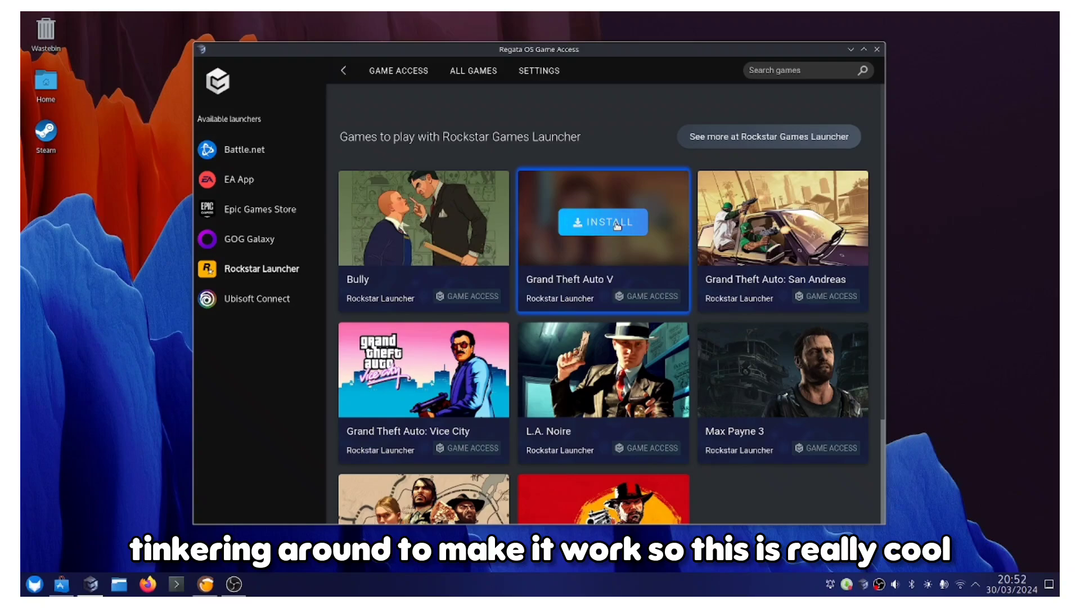
click(603, 221)
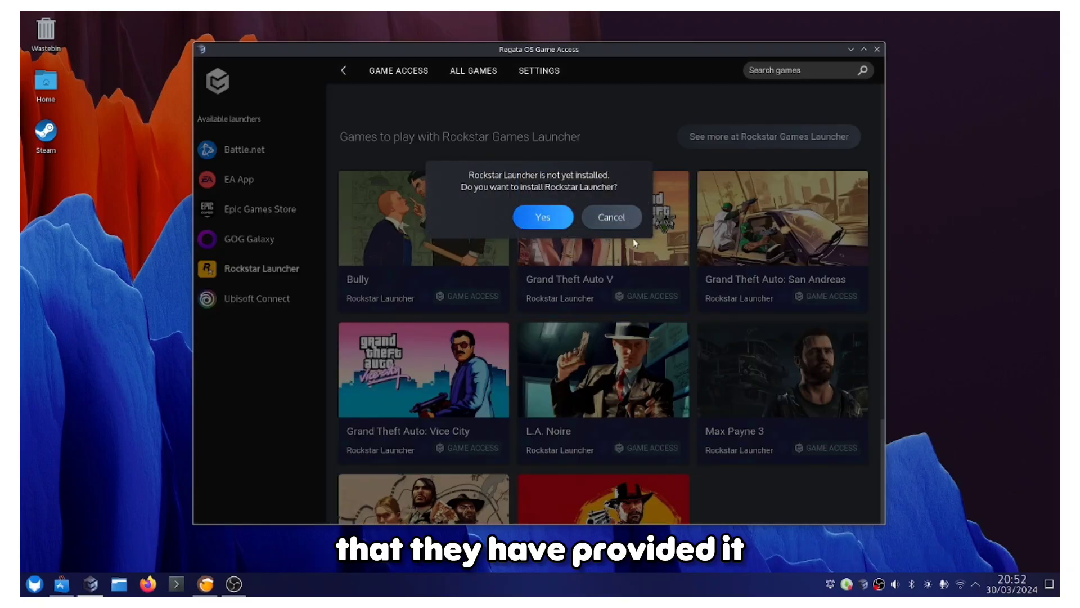
click(611, 217)
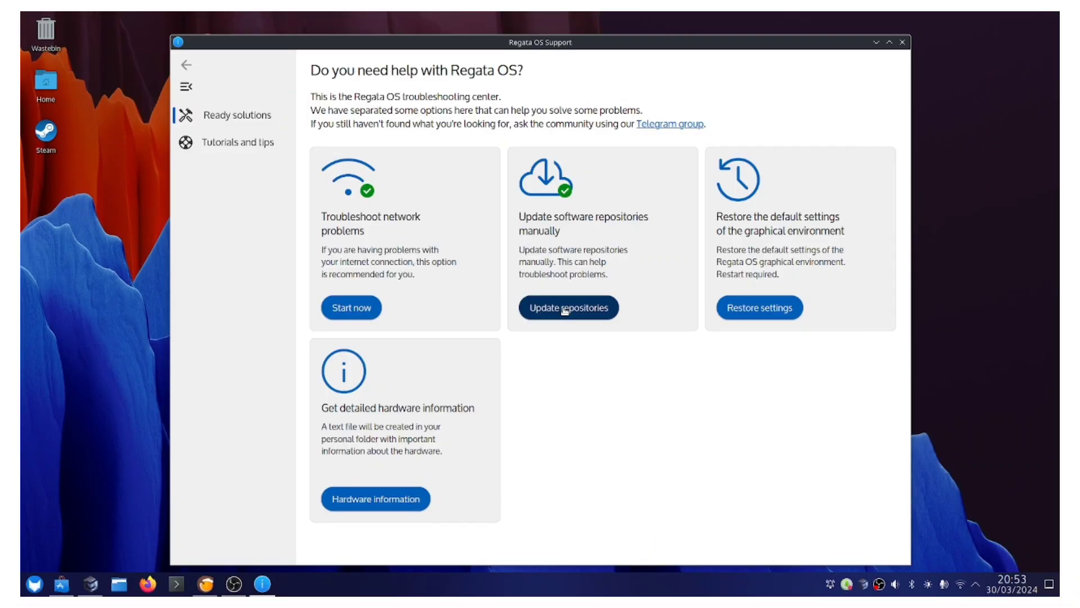
mouse_move(565, 358)
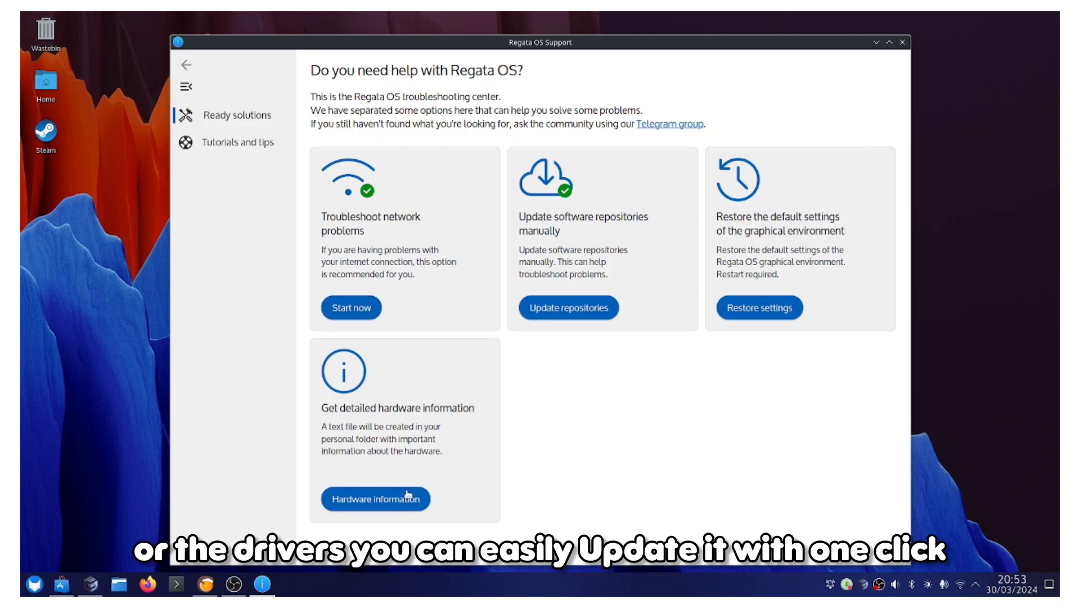
mouse_move(568, 463)
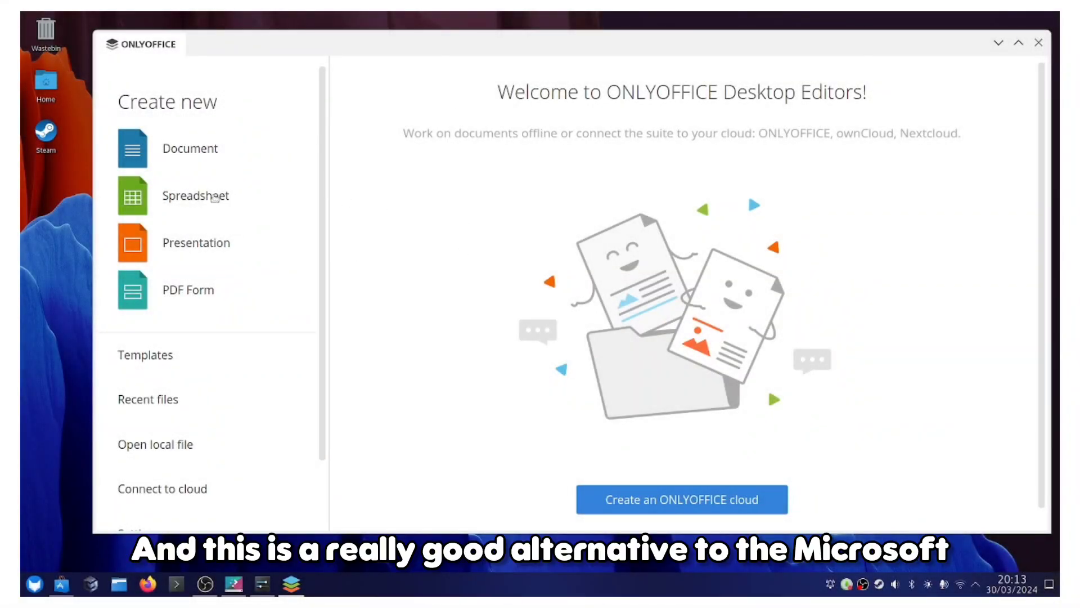
Step: Create blank Book1.xlsx and Document1.docx, switching between their tabs and ending on the spreadsheet
click(195, 196)
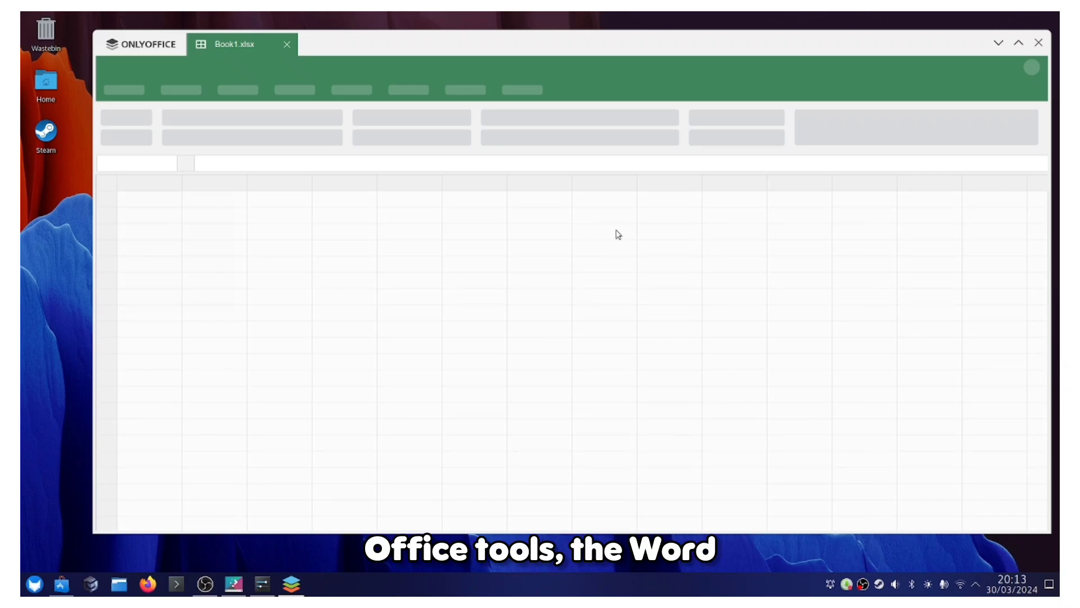
mouse_move(812, 191)
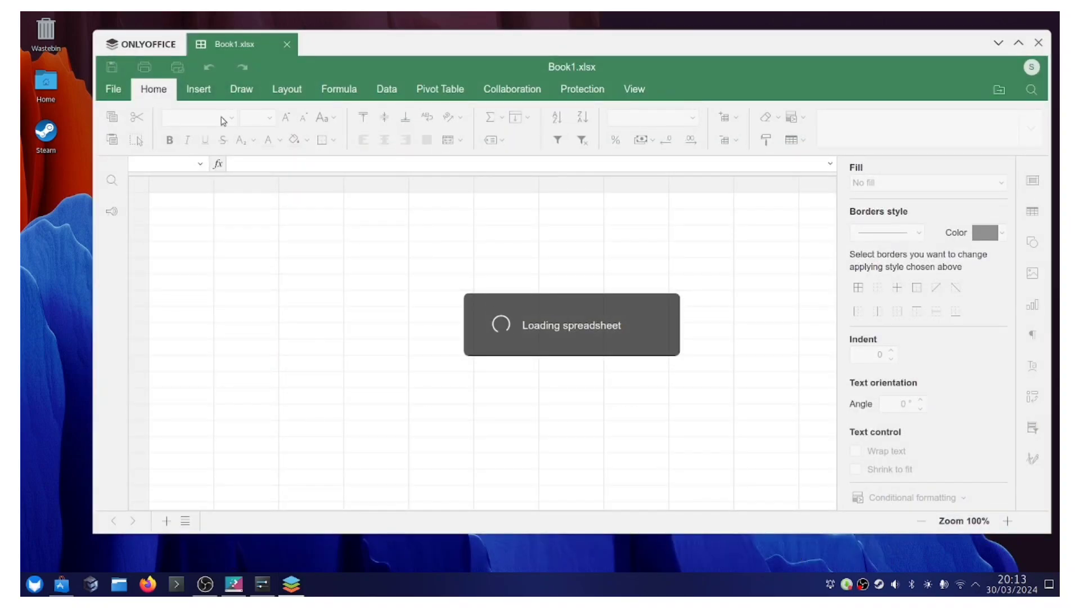
click(142, 44)
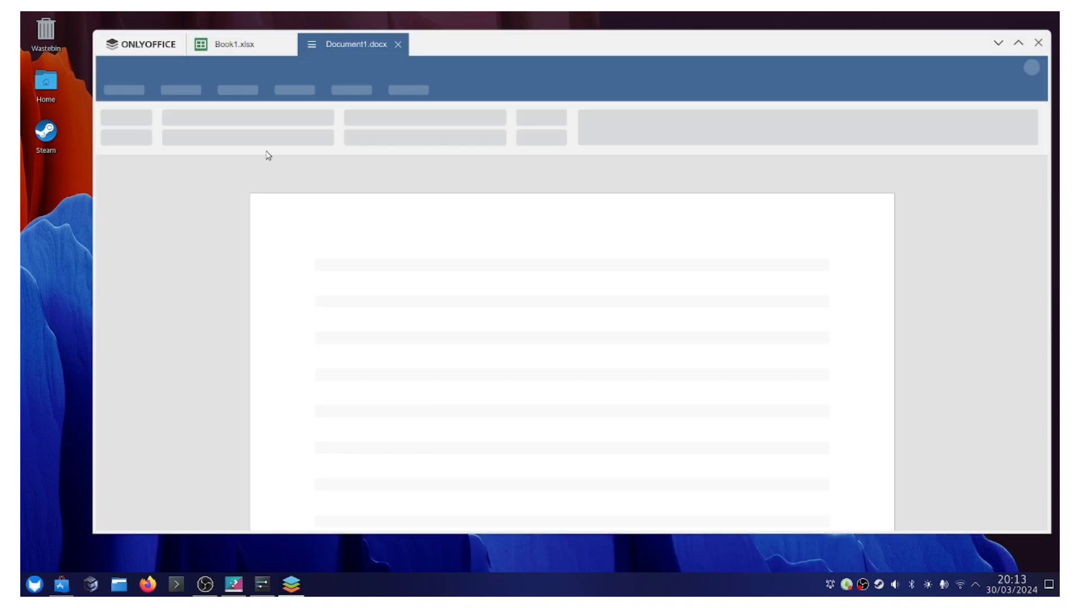
click(234, 43)
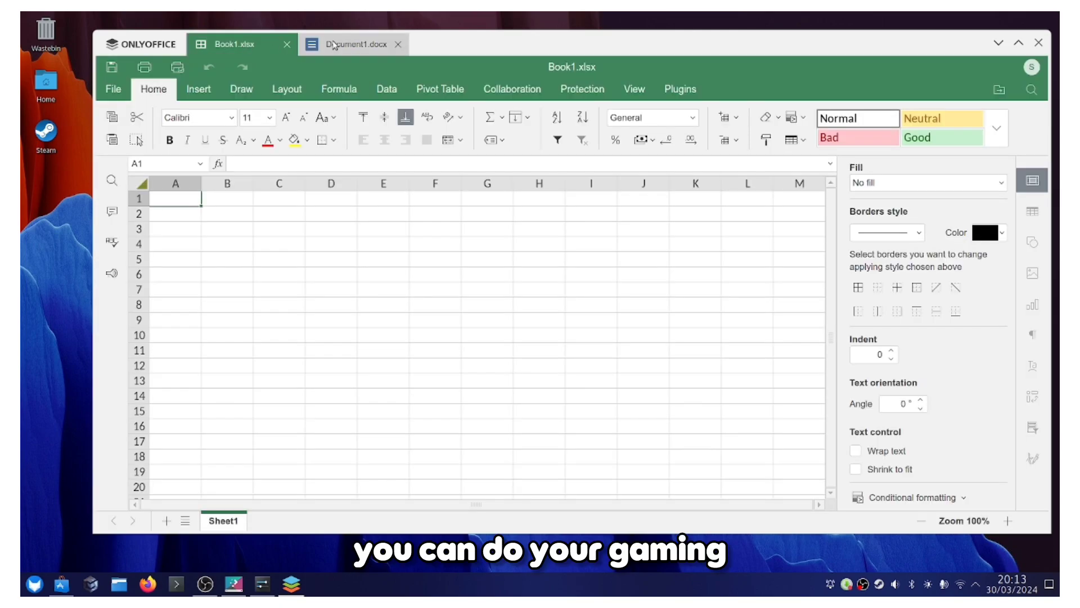
click(353, 43)
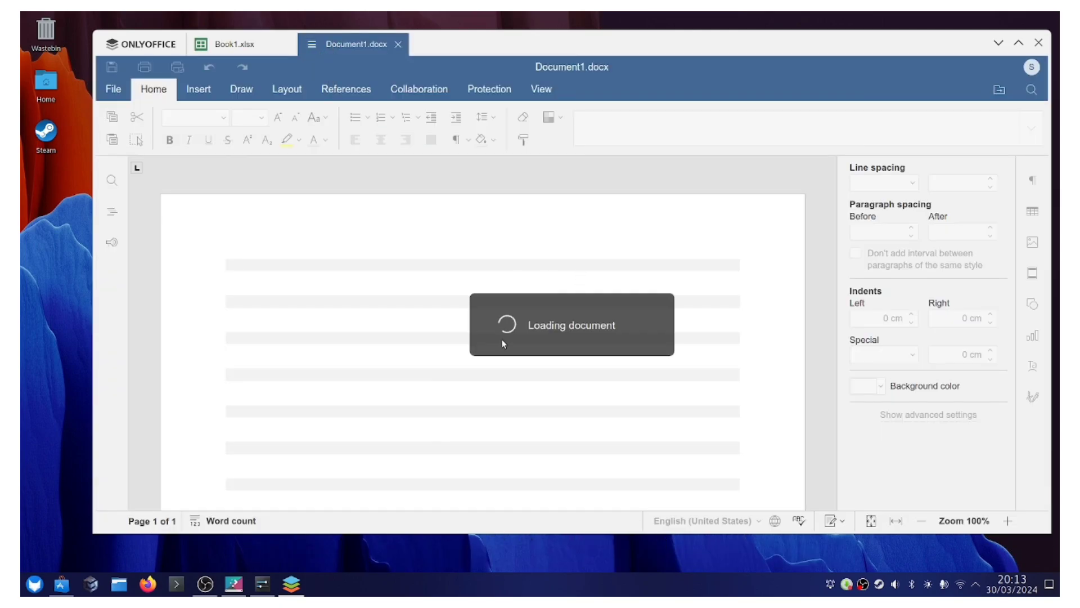
click(237, 44)
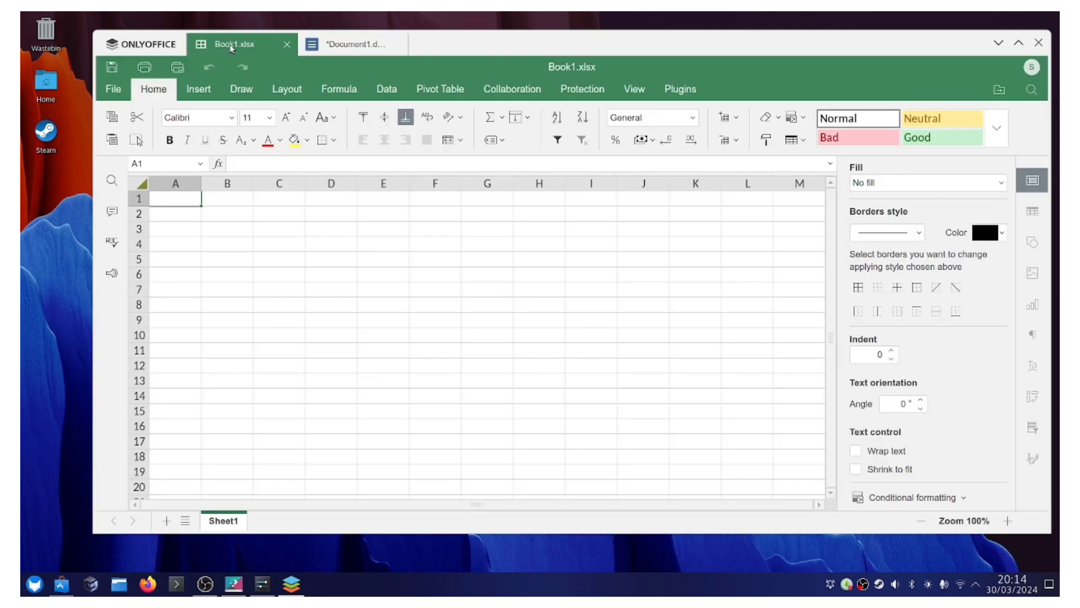
scroll(down, 3)
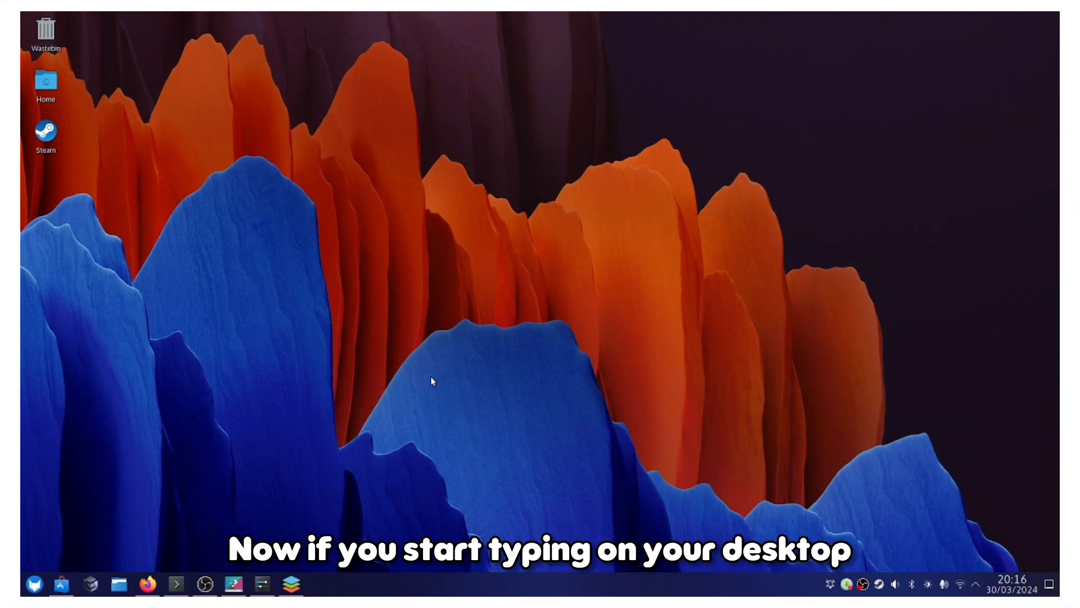
Step: Type 'xxx' and then 'hel' on the desktop to search matching apps and settings
text(xxx)
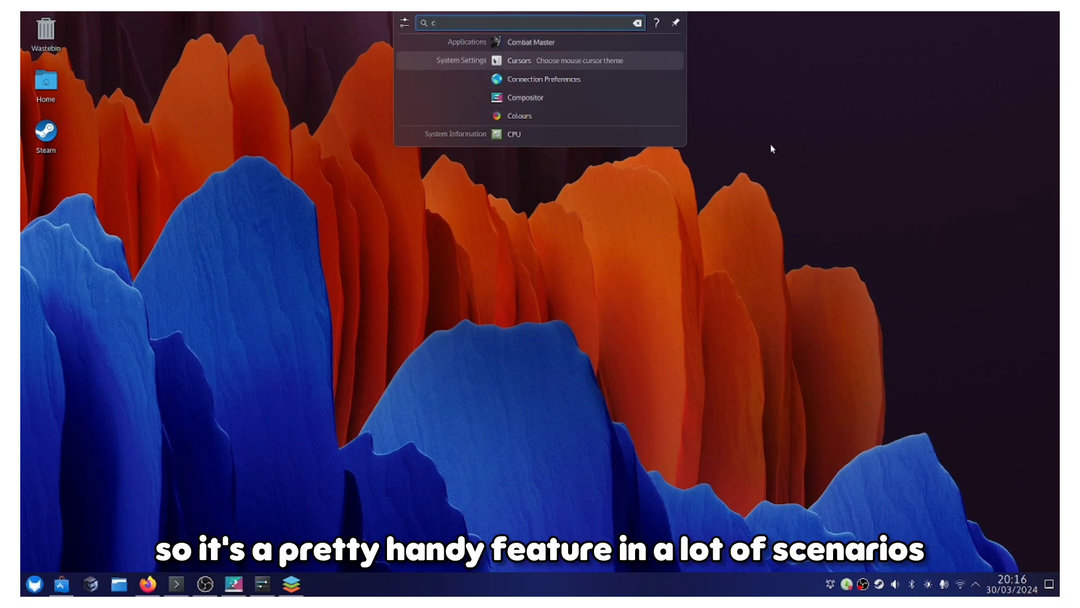
text(hel)
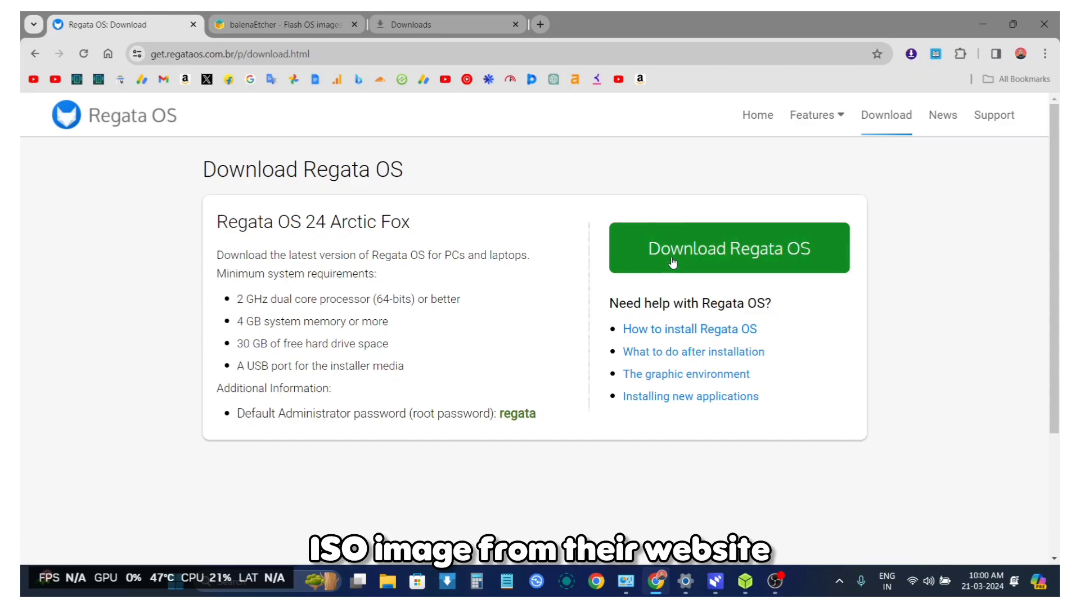
Step: Show the Regata OS download options in Google Chrome
click(728, 248)
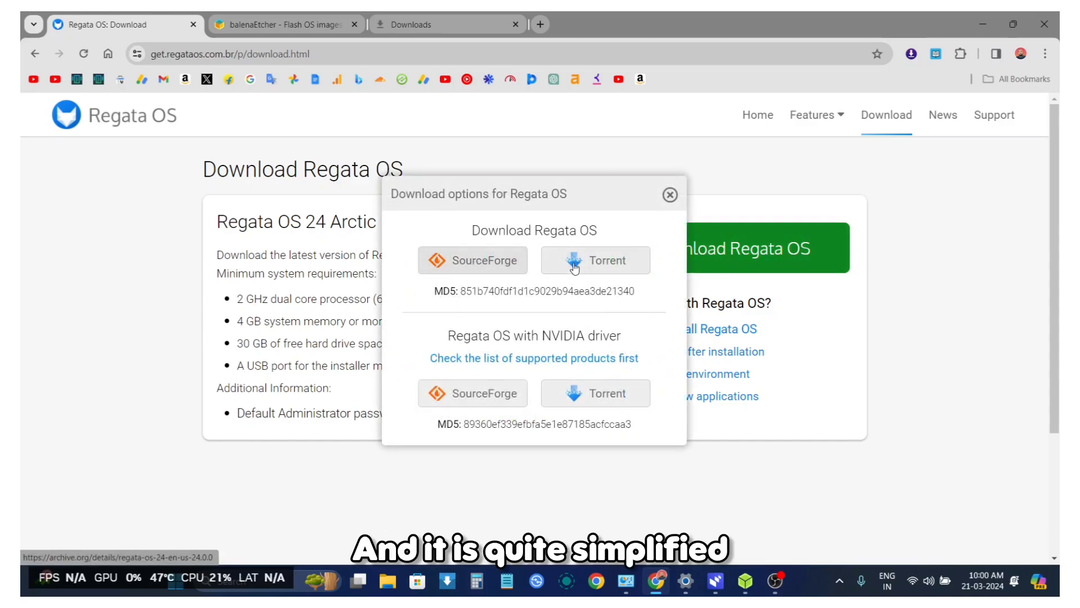
mouse_move(503, 309)
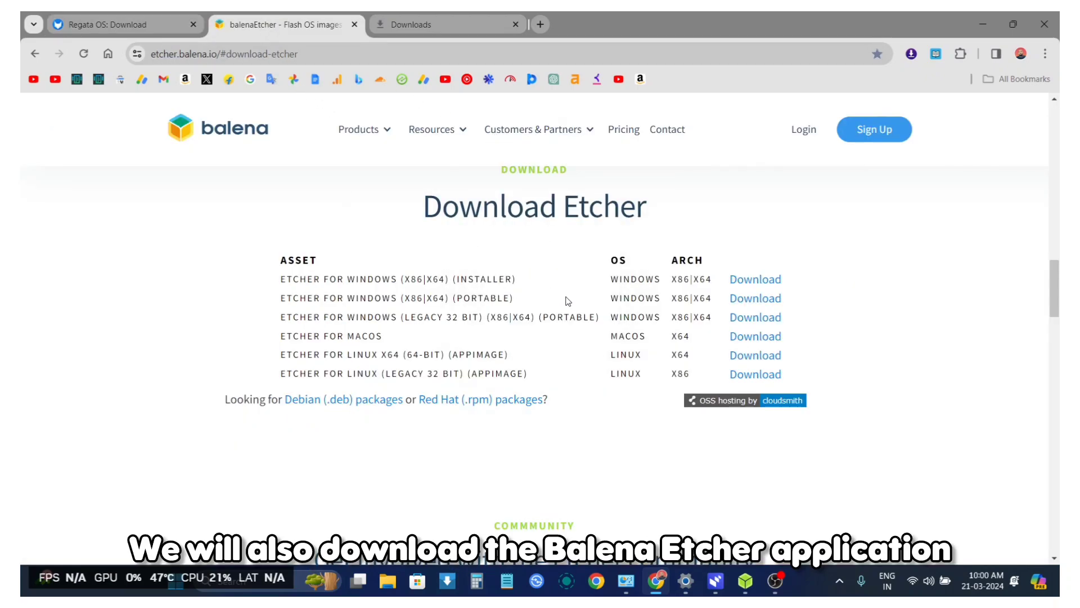
mouse_move(736, 495)
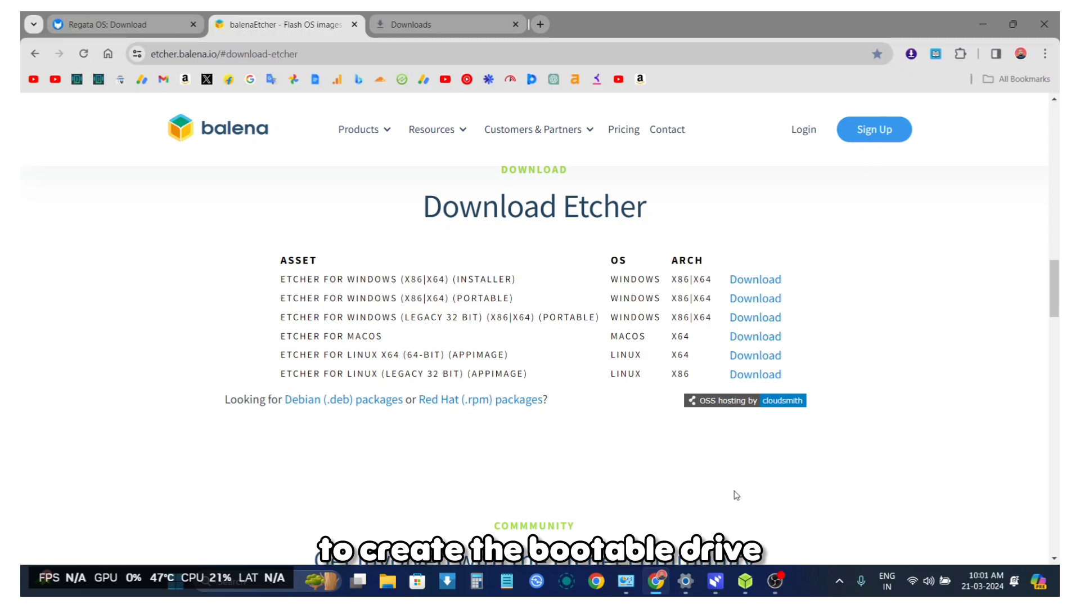
Step: Launch balenaEtcher and load the Regata OS 24 ISO as the source image
click(745, 581)
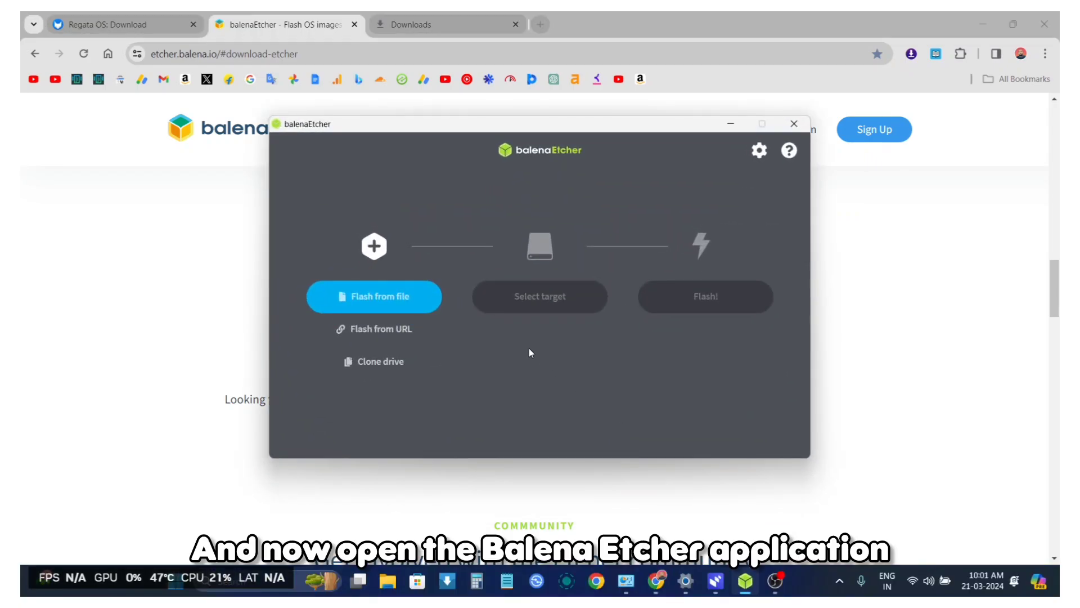
click(375, 296)
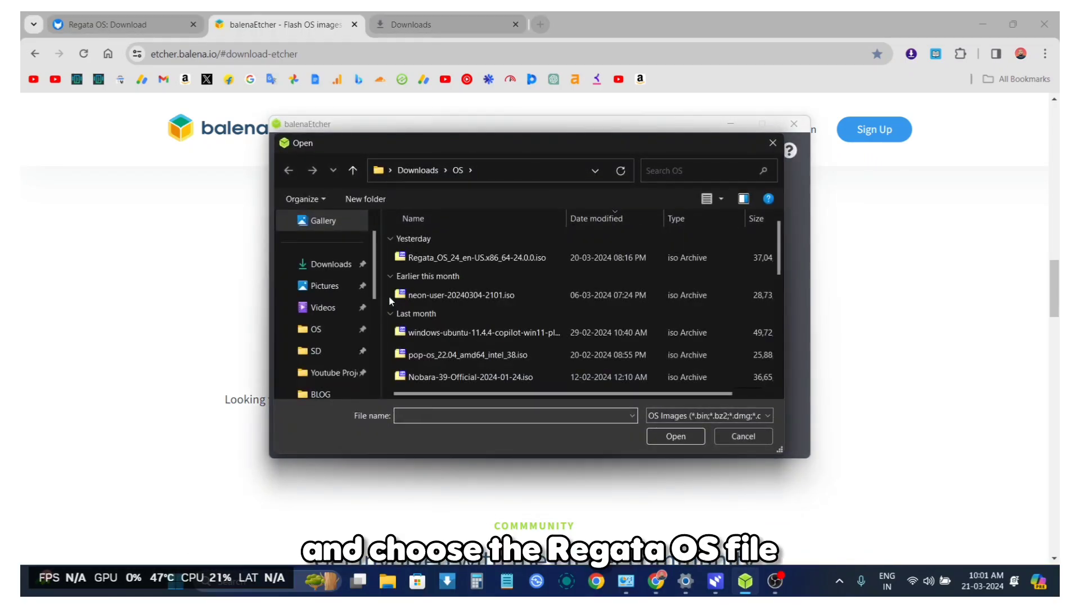
click(476, 257)
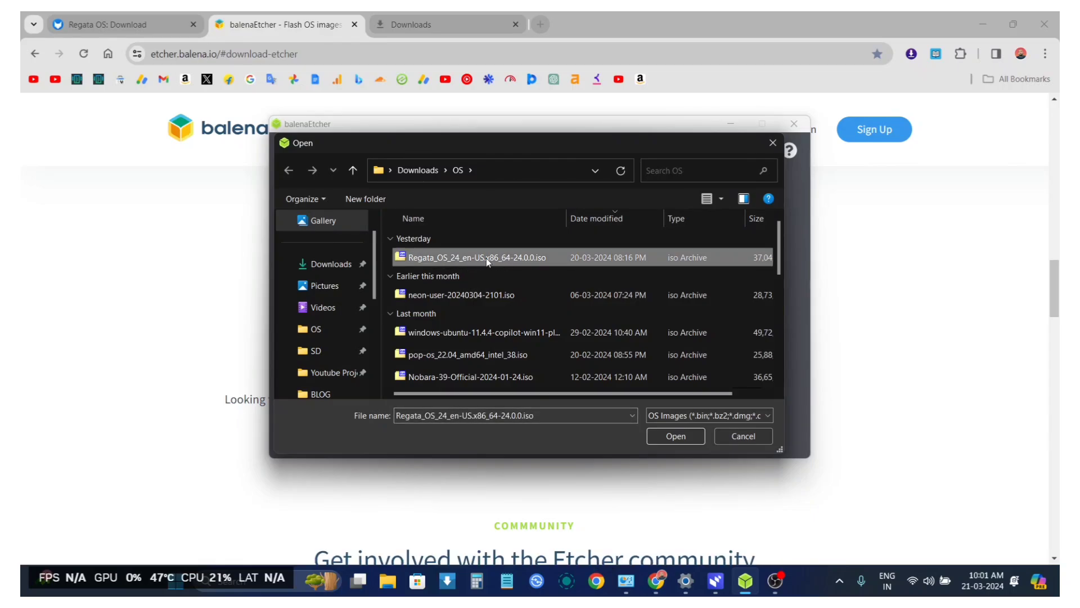
click(674, 435)
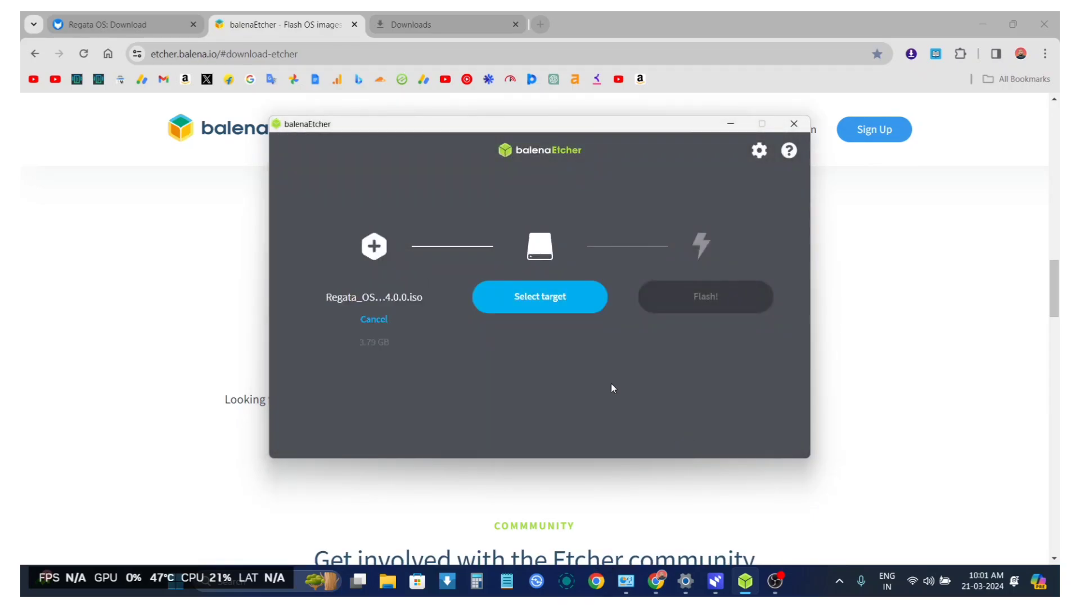
Step: Set the SRT USB Device as the target and start flashing the ISO
click(539, 296)
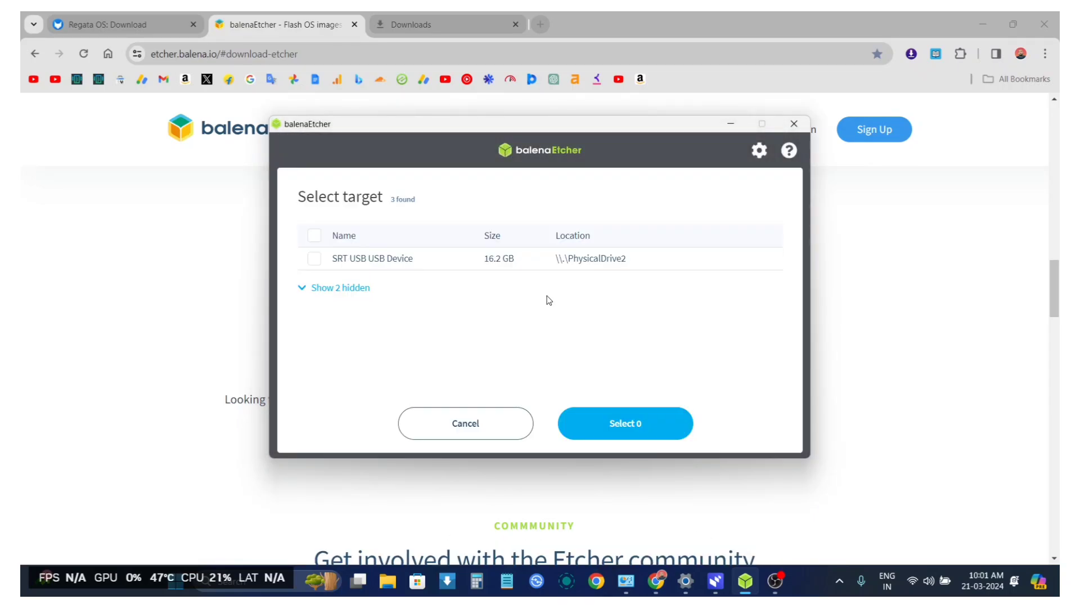
click(314, 258)
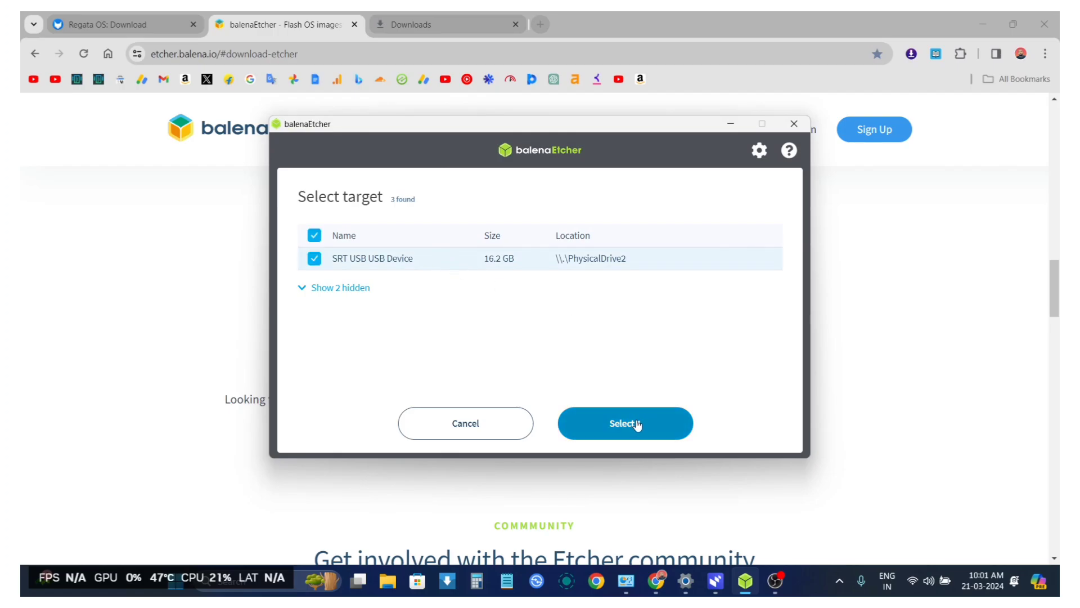
click(624, 423)
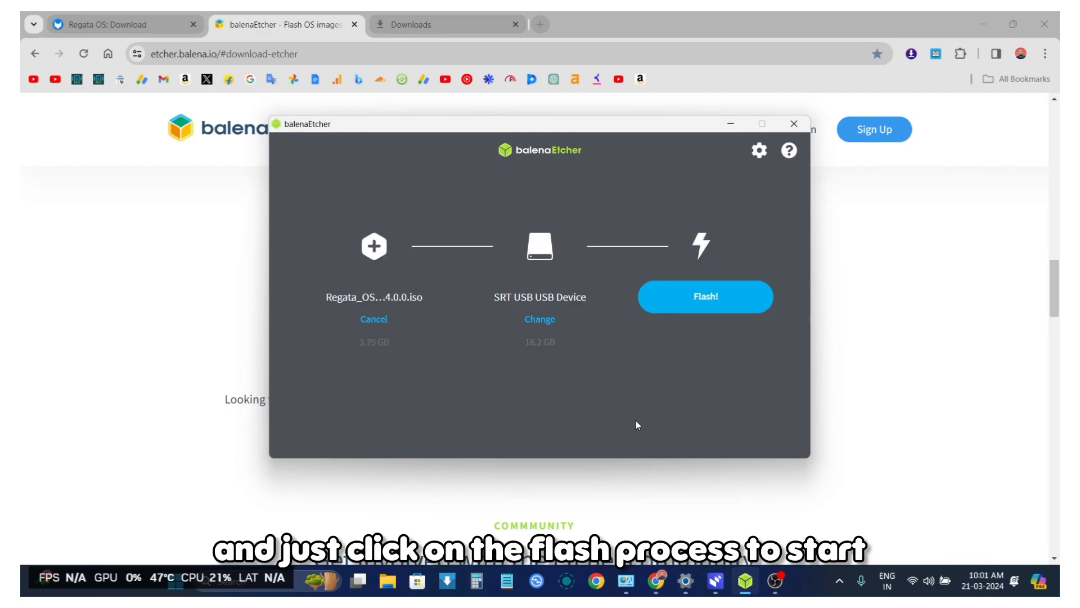
click(705, 296)
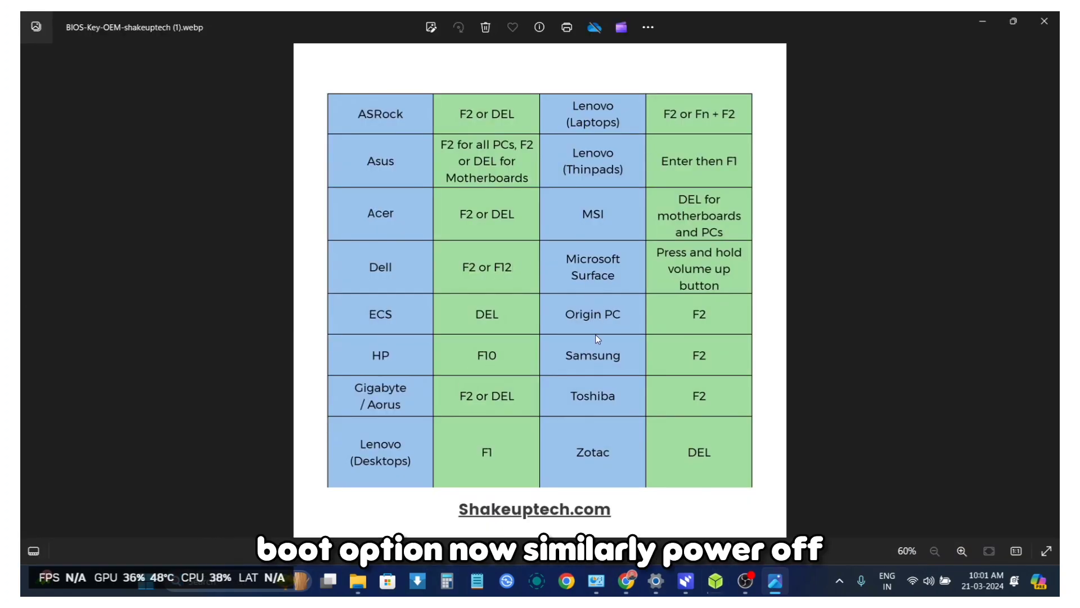
mouse_move(596, 335)
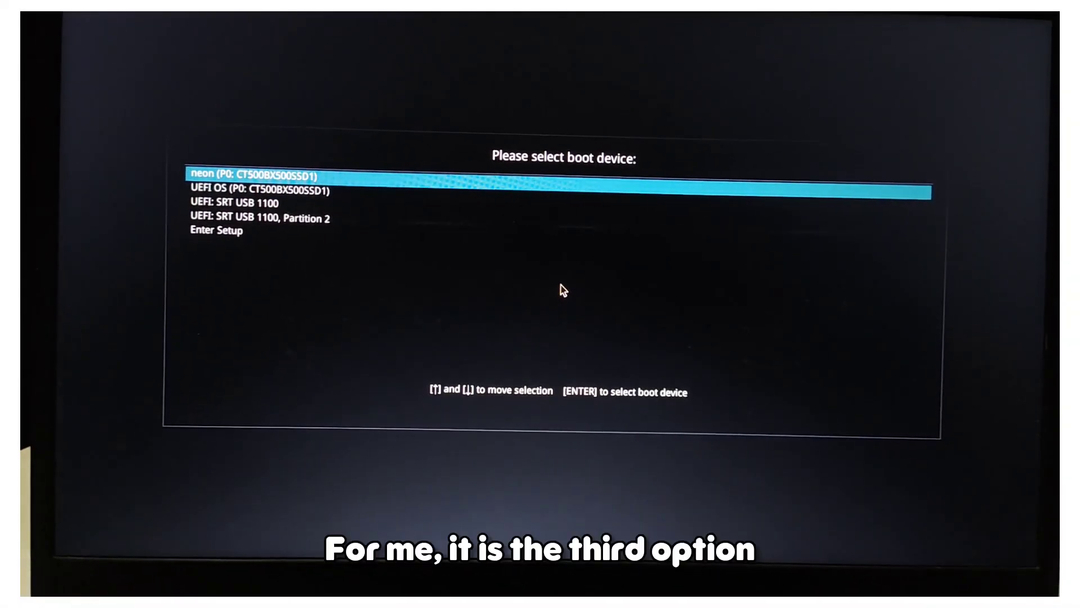
Step: Boot from the SRT USB drive and start the Regata OS 24 live session in GRUB
key(Down)
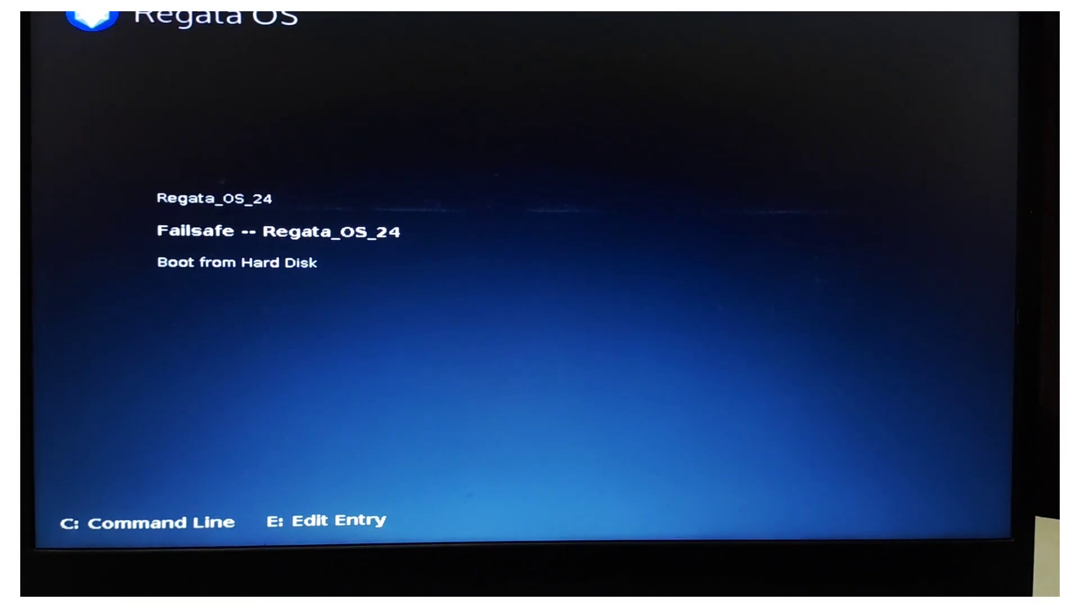
key(Up)
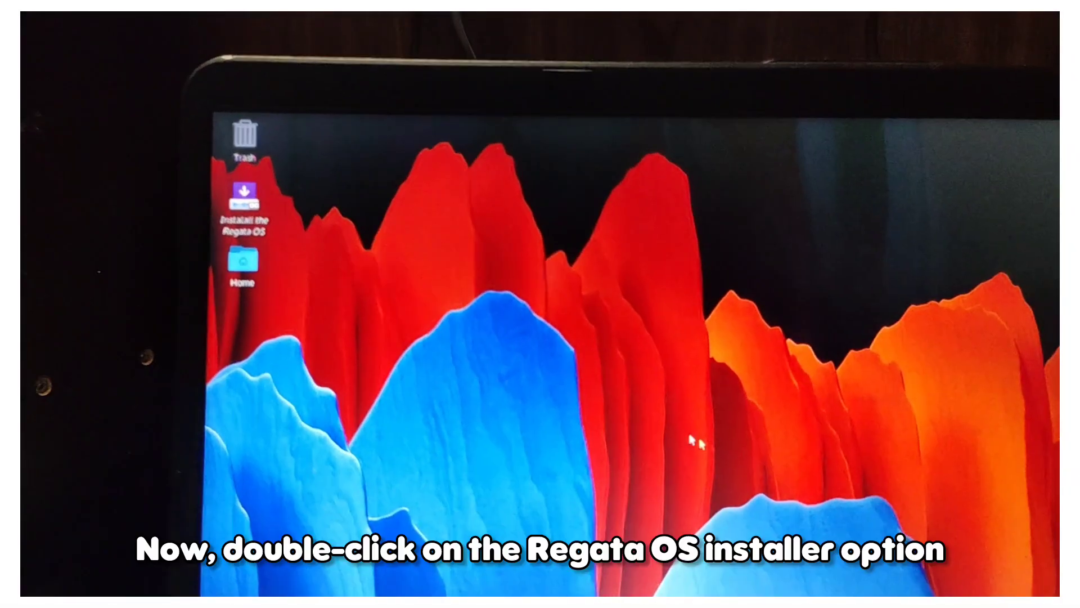
Step: Launch the Regata OS installer and keep American English as the language
double_click(240, 194)
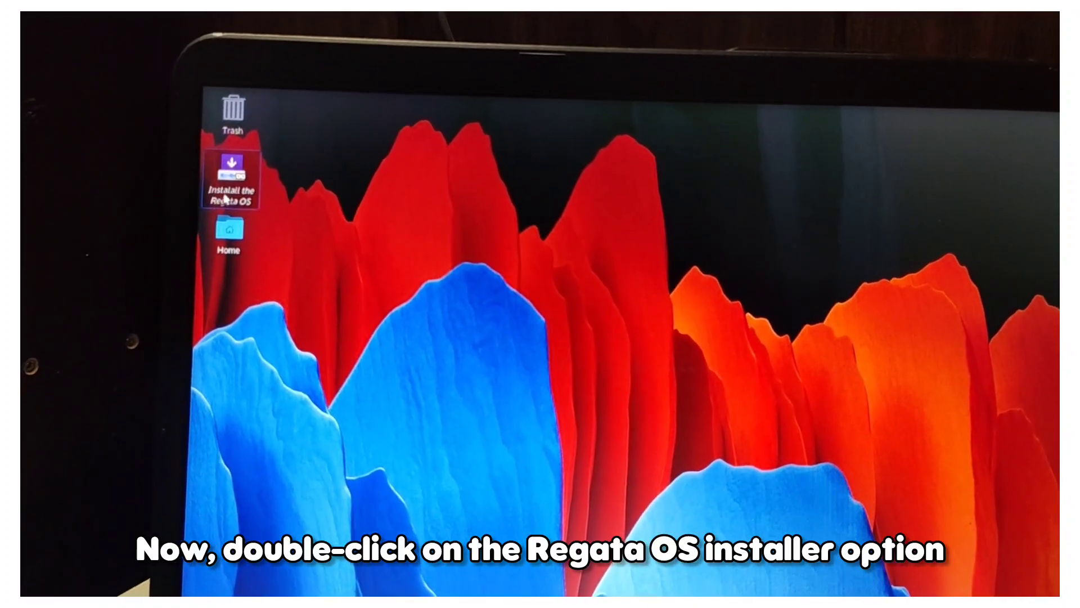
double_click(231, 168)
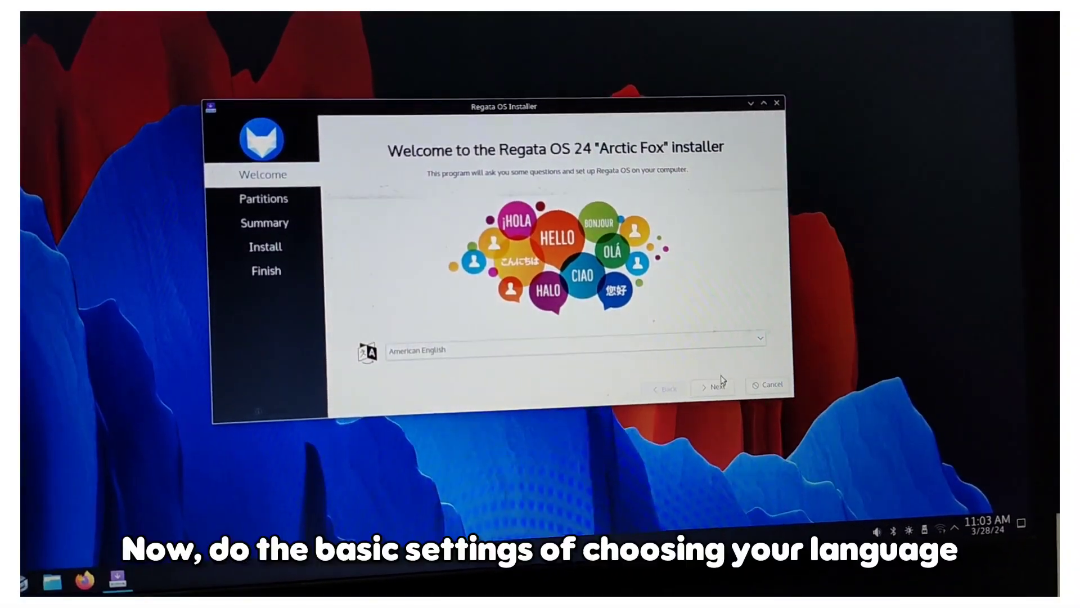
click(713, 386)
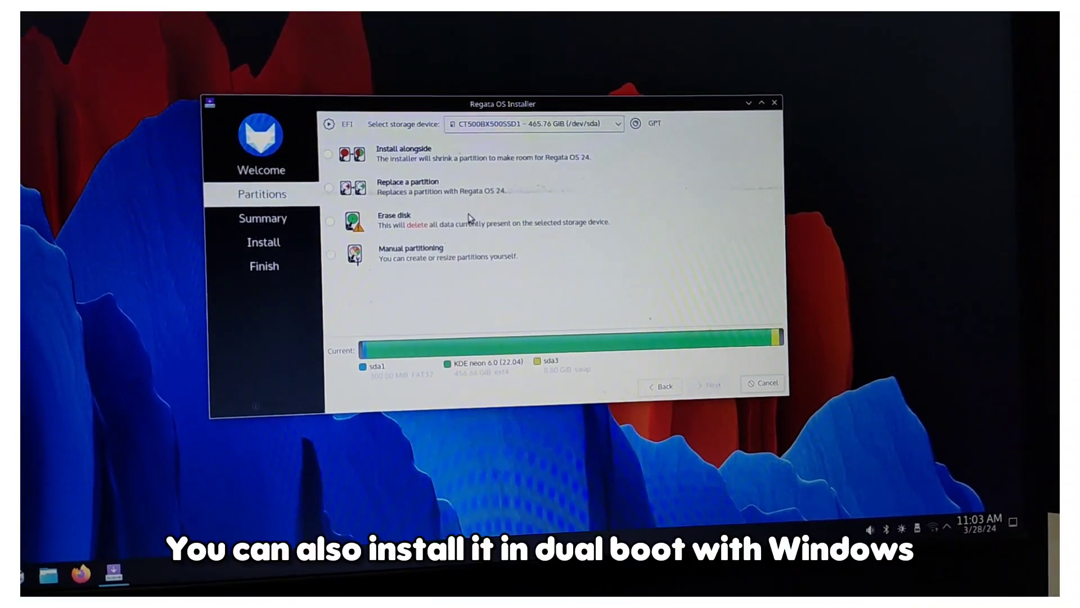
Step: Choose Erase disk, then begin the installation and confirm the disk changes
click(329, 221)
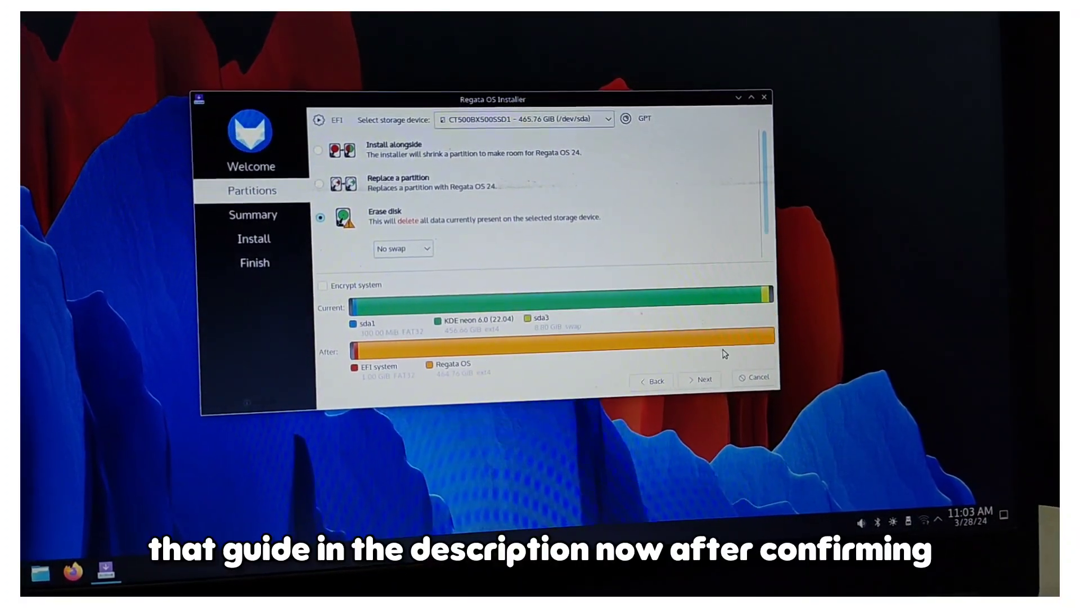
click(699, 380)
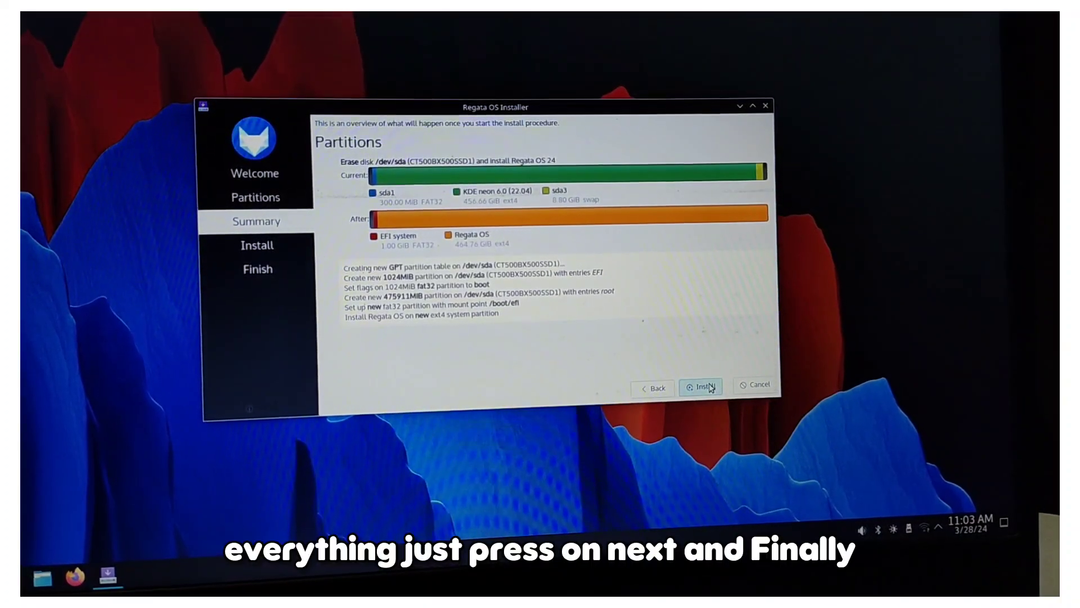
click(700, 385)
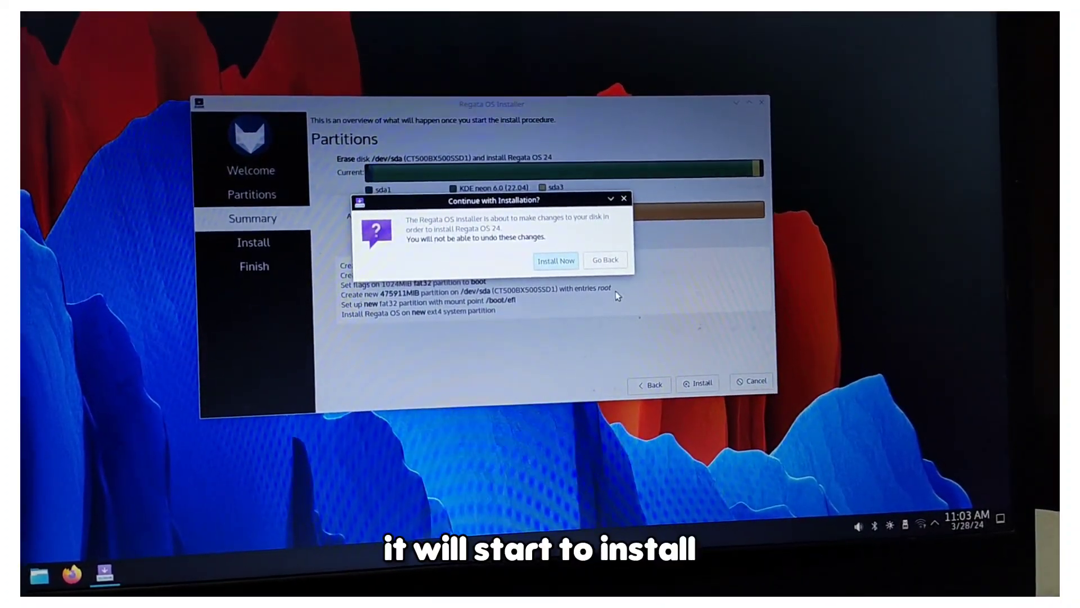
click(555, 260)
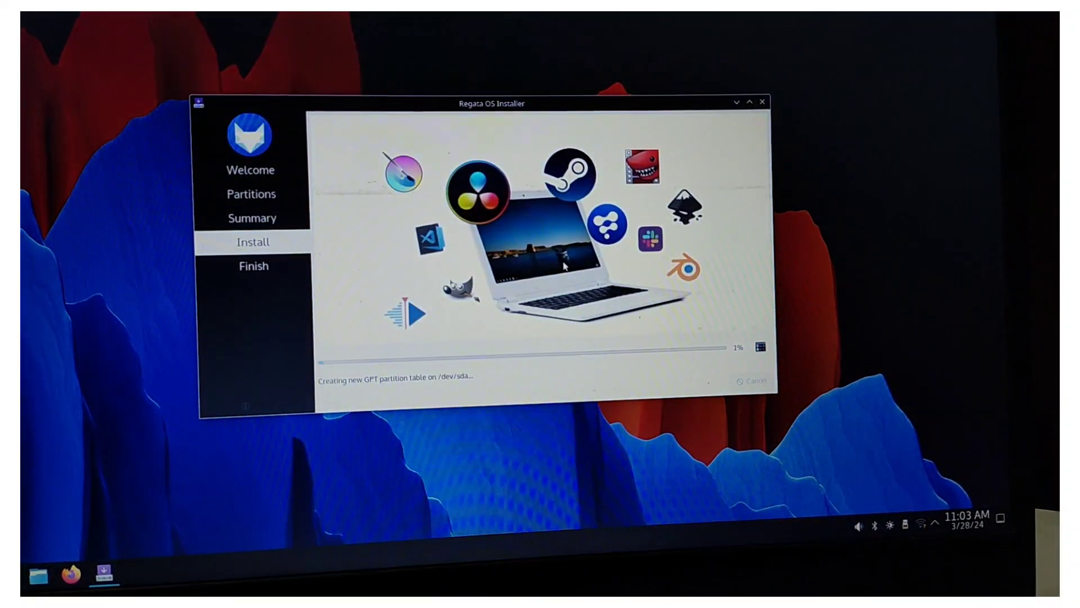